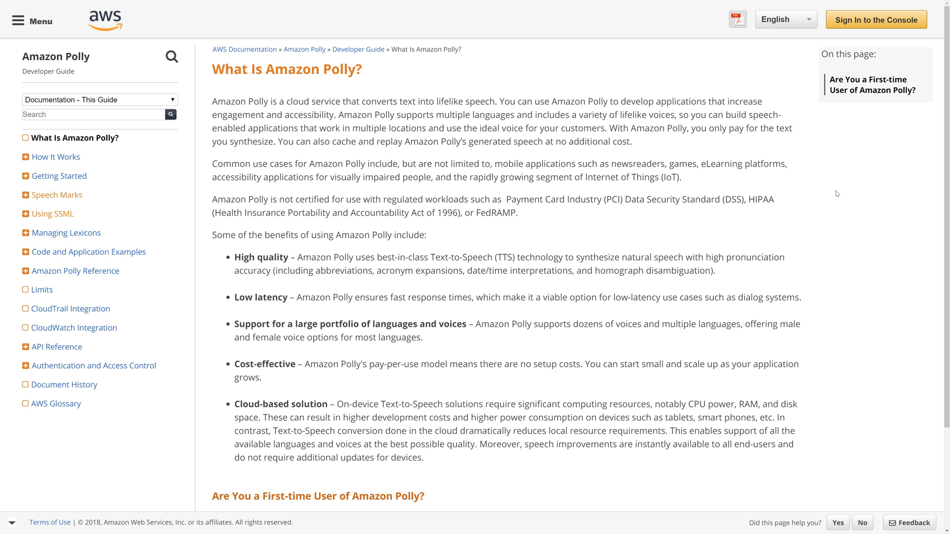
mouse_move(405, 105)
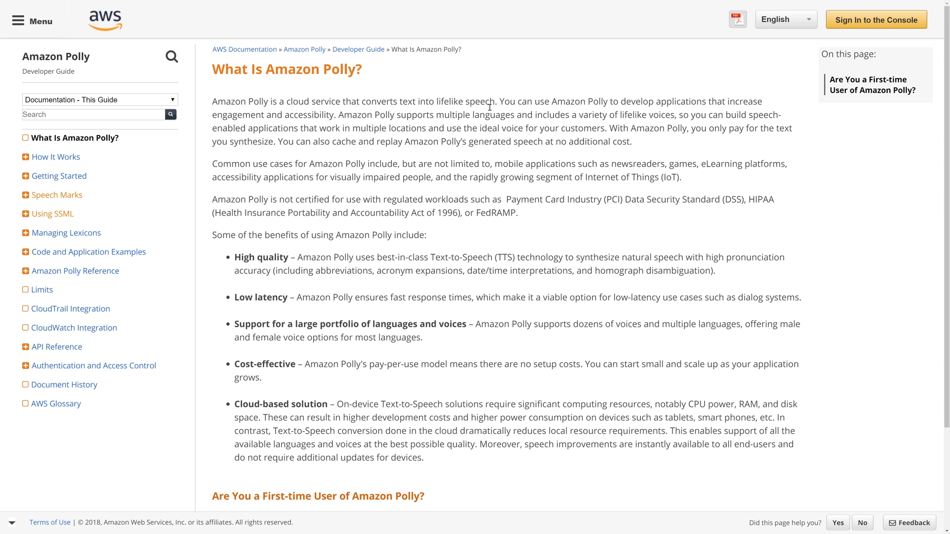
mouse_move(450, 113)
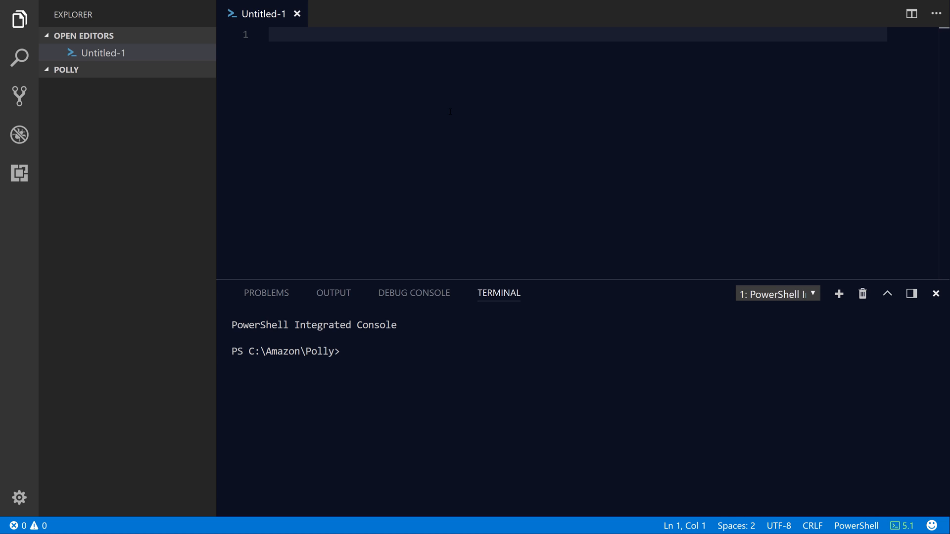
Write Set-DefaultAWSRegion -Region us-east-2 as the script's first line.
text(Set-d)
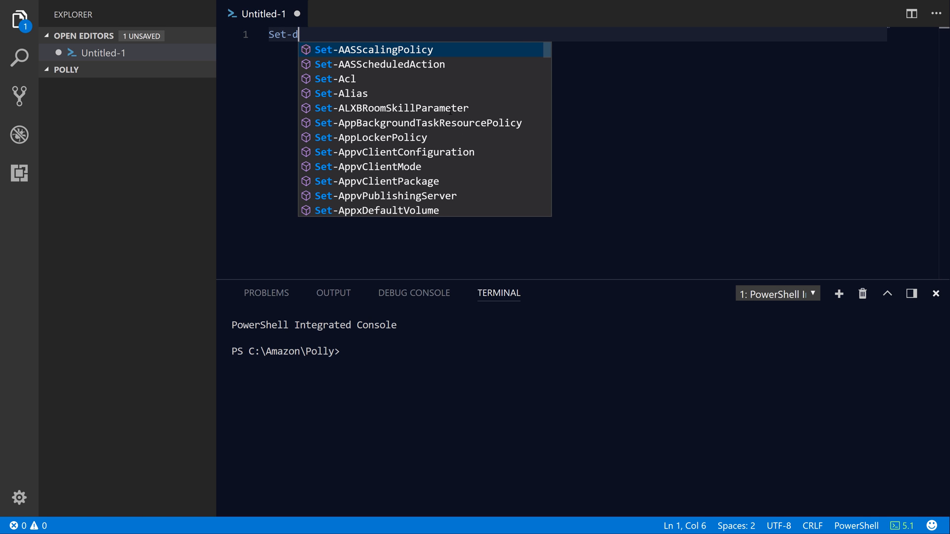
text(efault)
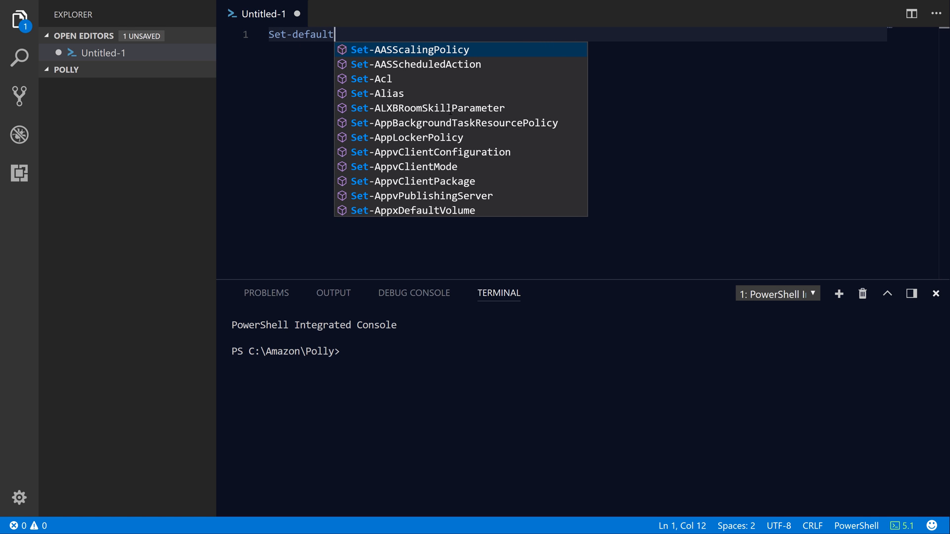
text(awsreg)
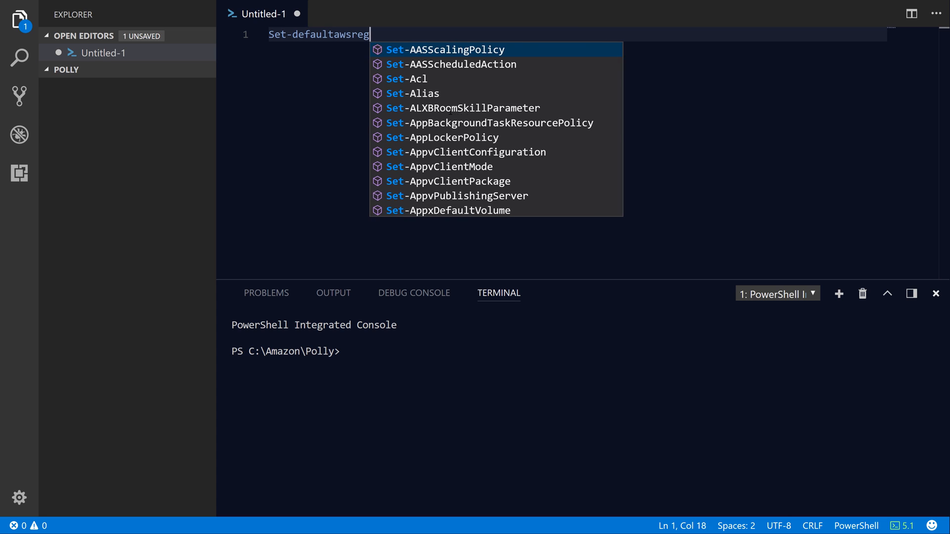
text(ion)
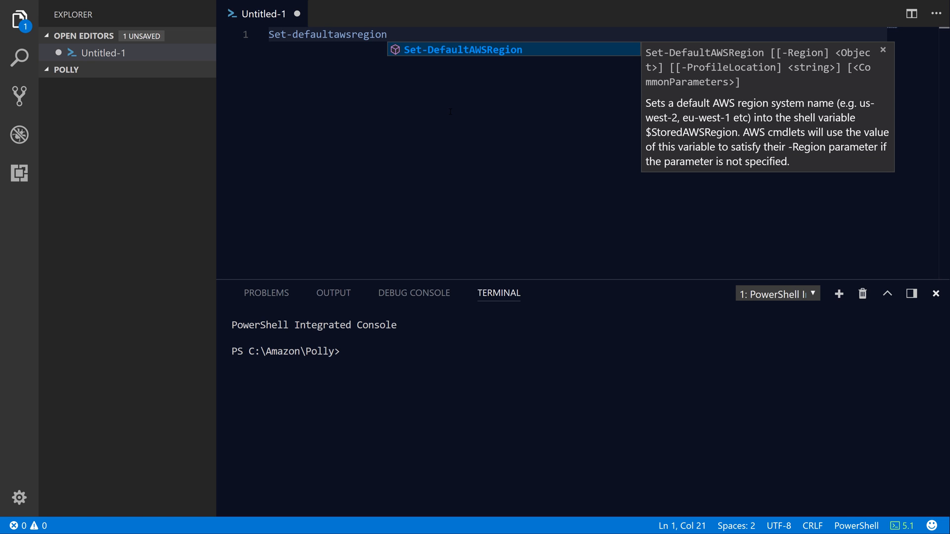
text(-)
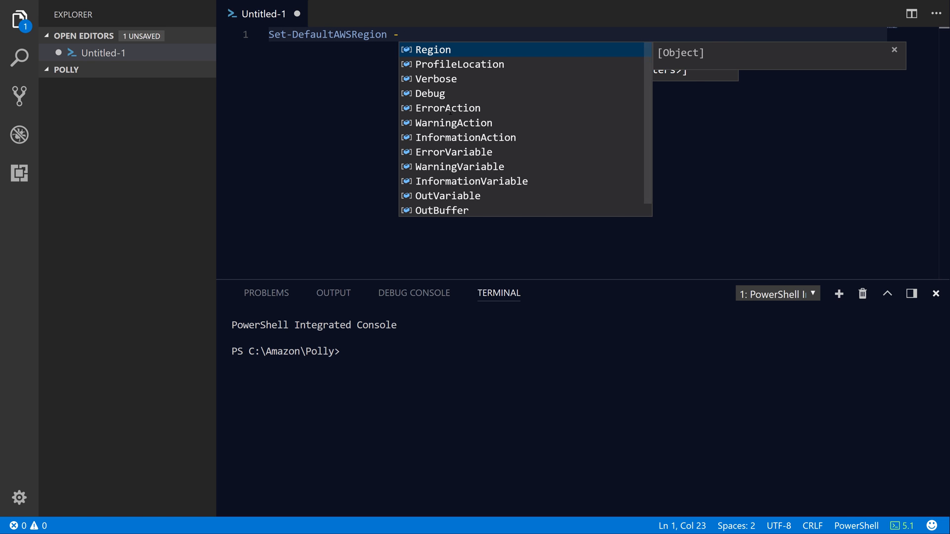
text(Region us-east-)
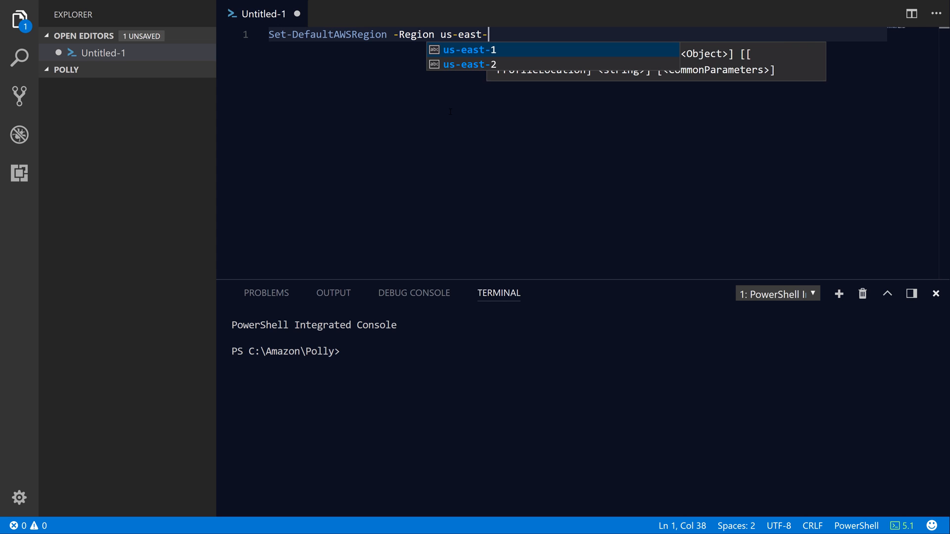
text(2)
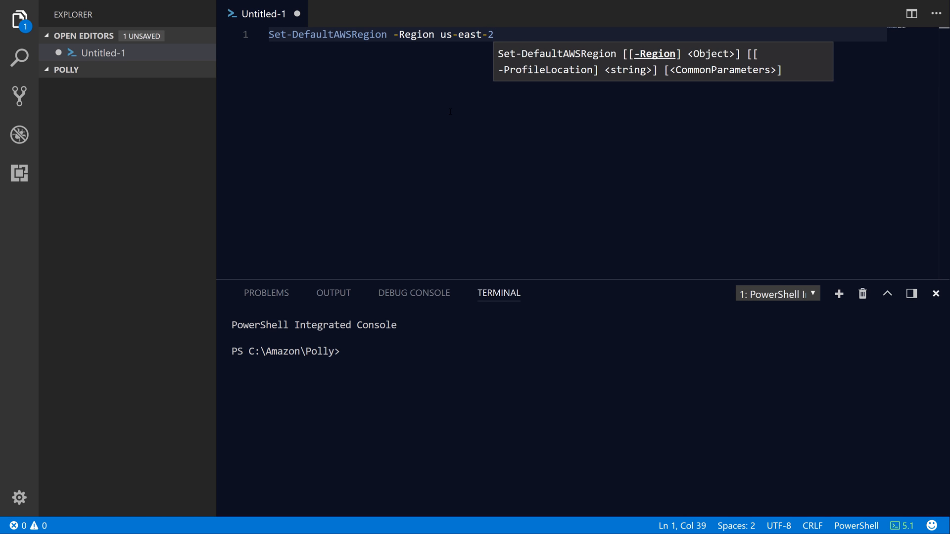
key(Enter)
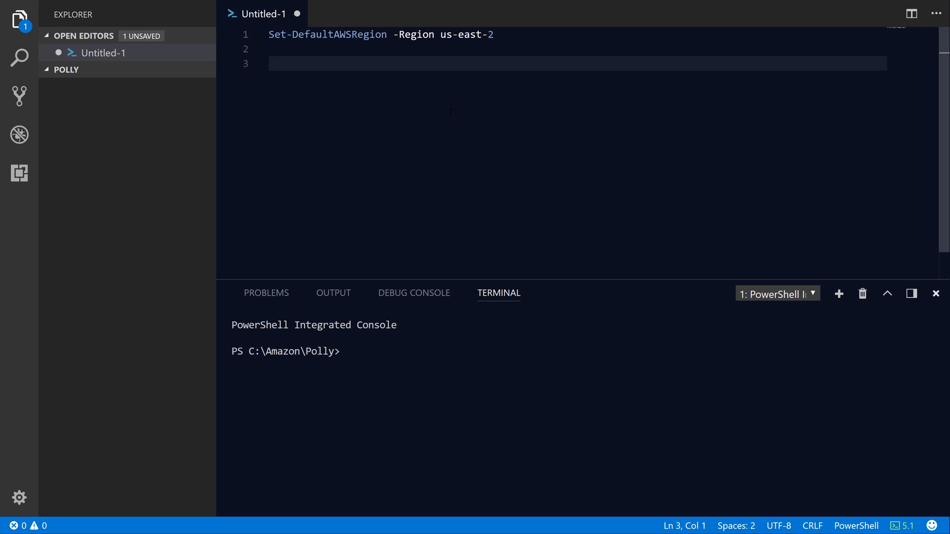
Add Get-AWSCmdletName -Service polly to list the Amazon Polly cmdlets.
text(Get-aws)
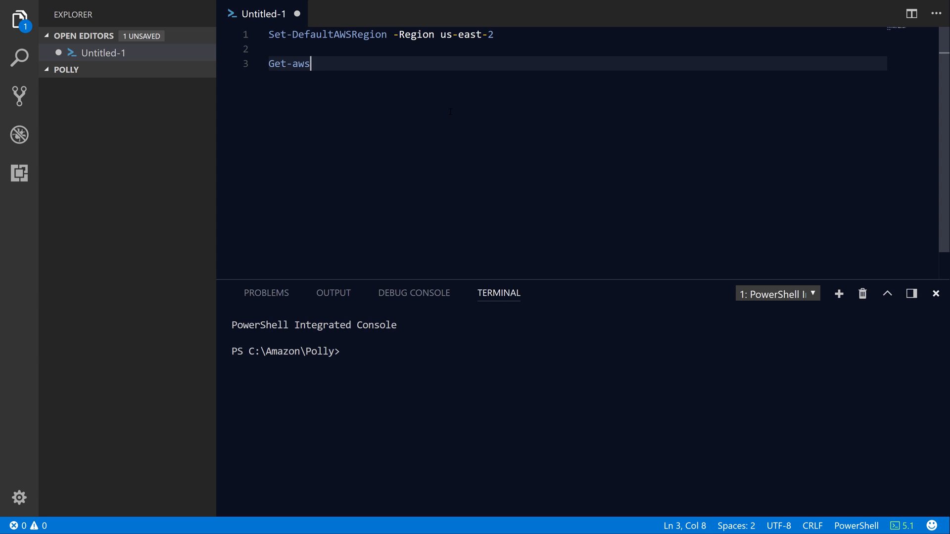
text(cmdl)
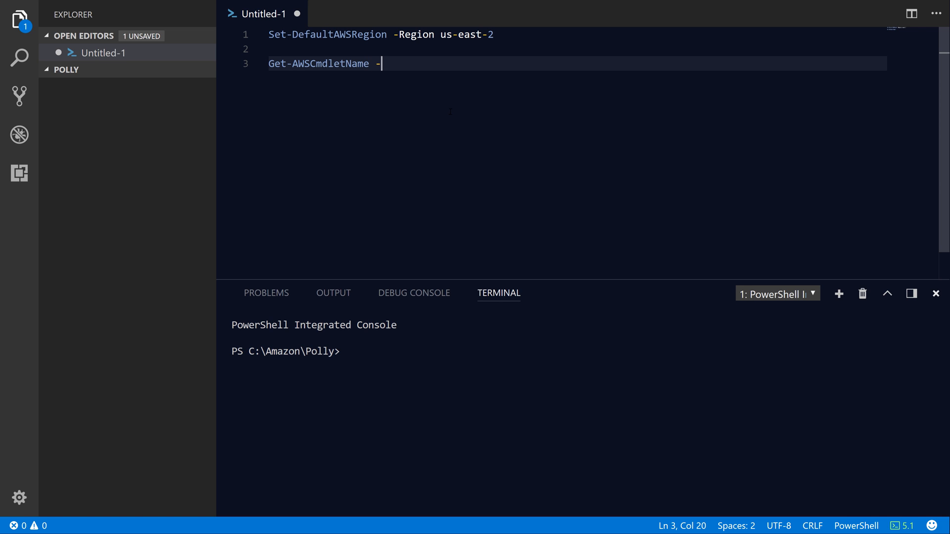
text(Service)
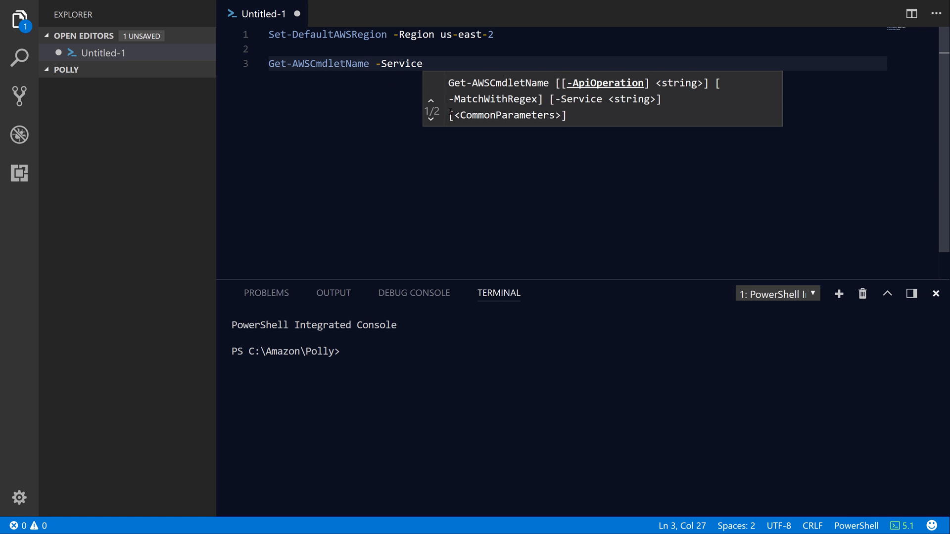
text(polly)
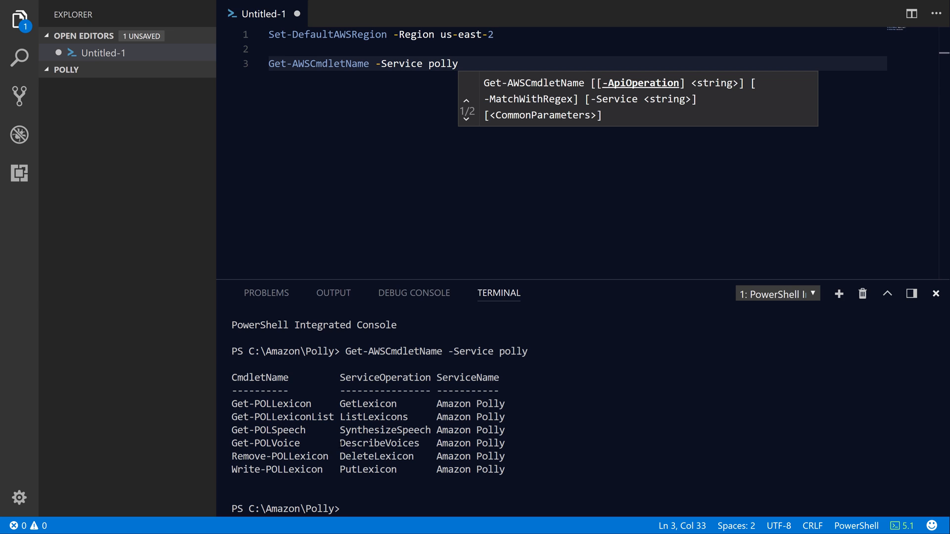
Pick out the Get-POLSpeech cmdlet name from the six results in the terminal.
double_click(379, 443)
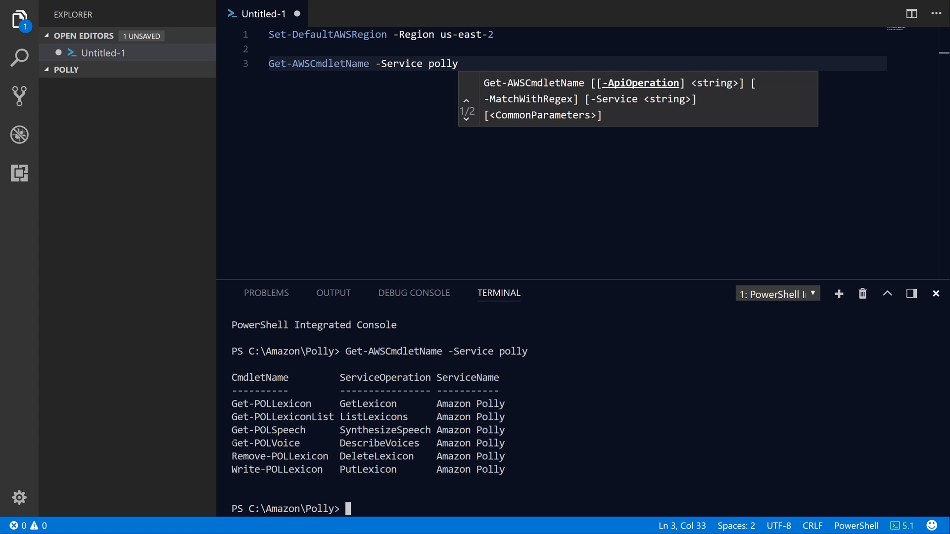
double_click(265, 444)
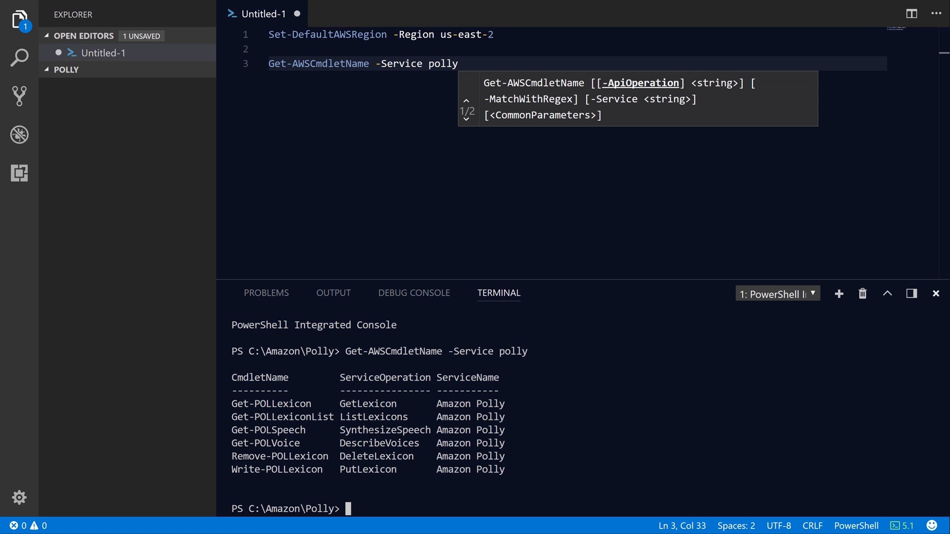
double_click(384, 430)
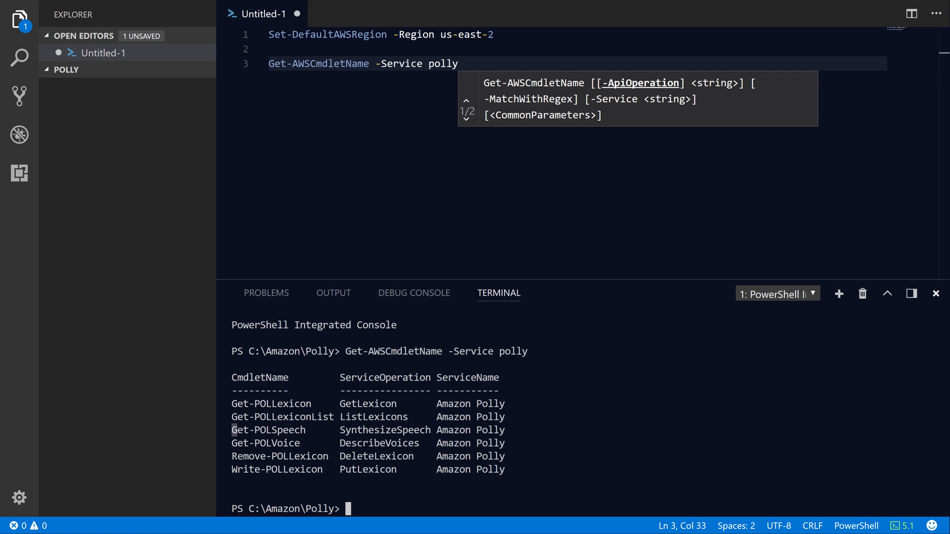
double_click(268, 431)
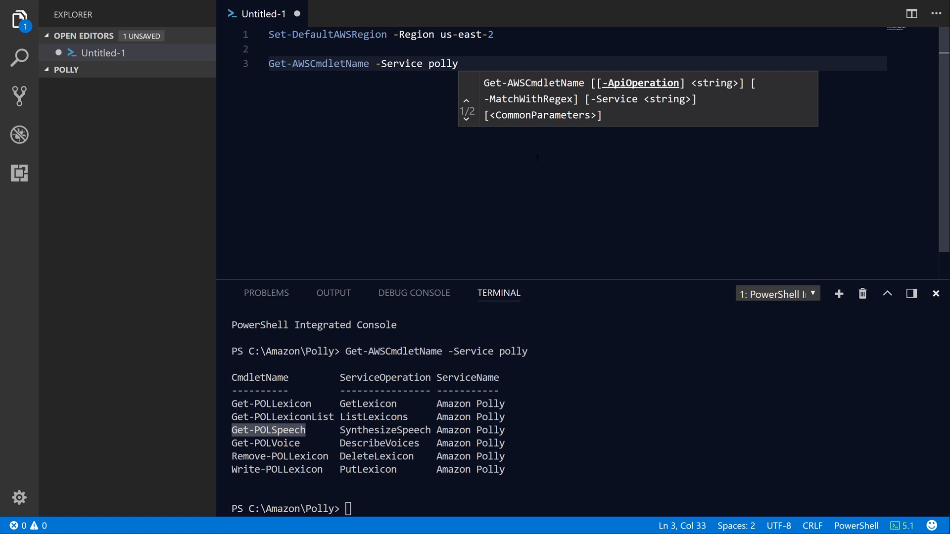
key(Enter)
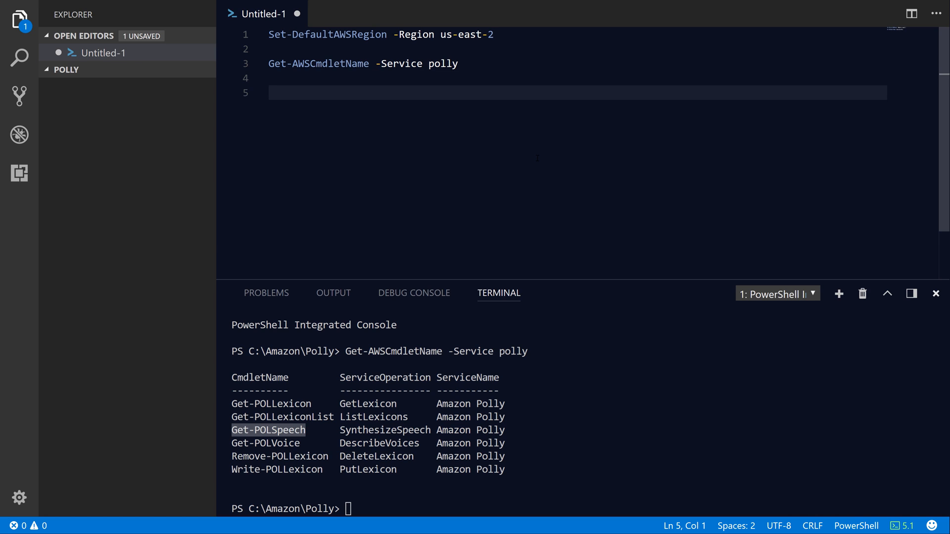
List the Polly voices with Get-POLVoice piped into Format-Table -AutoSize.
text(get-polvoice)
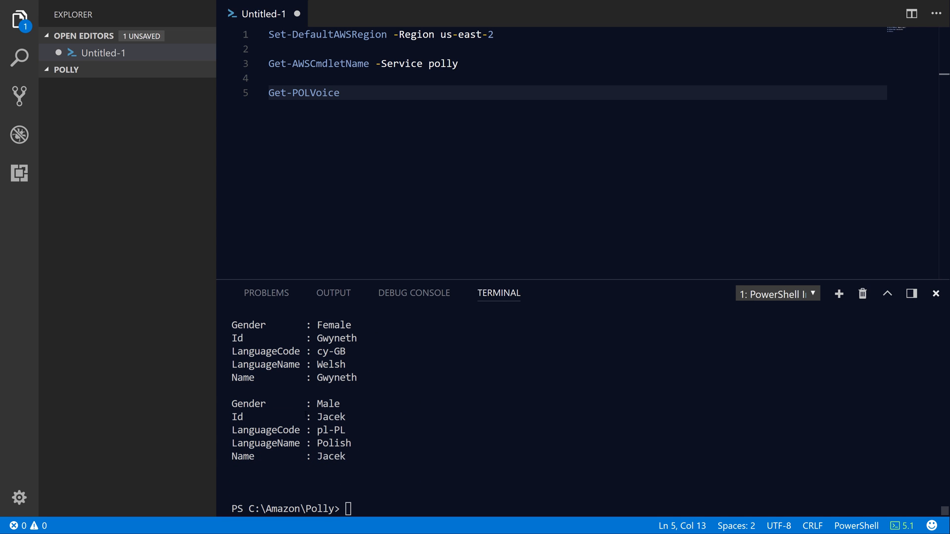
click(339, 93)
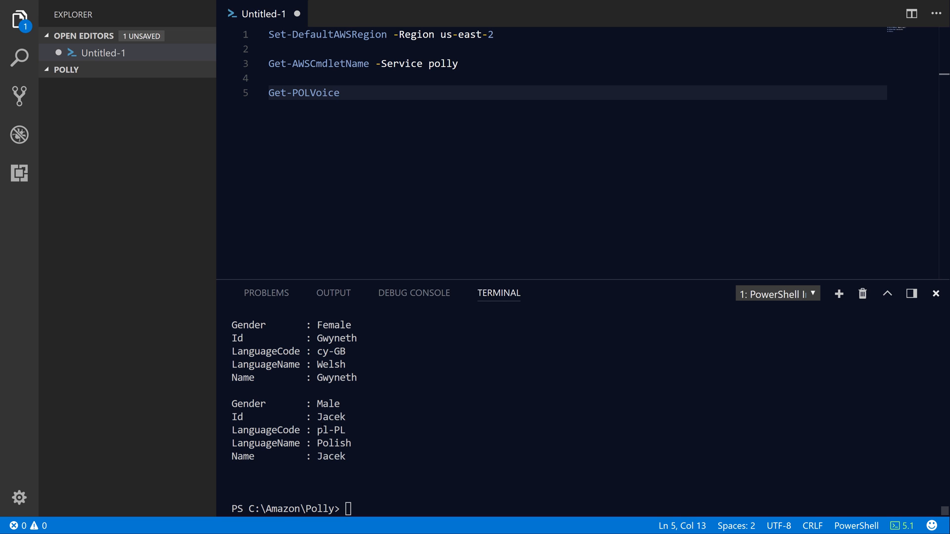
text(| Format-Table)
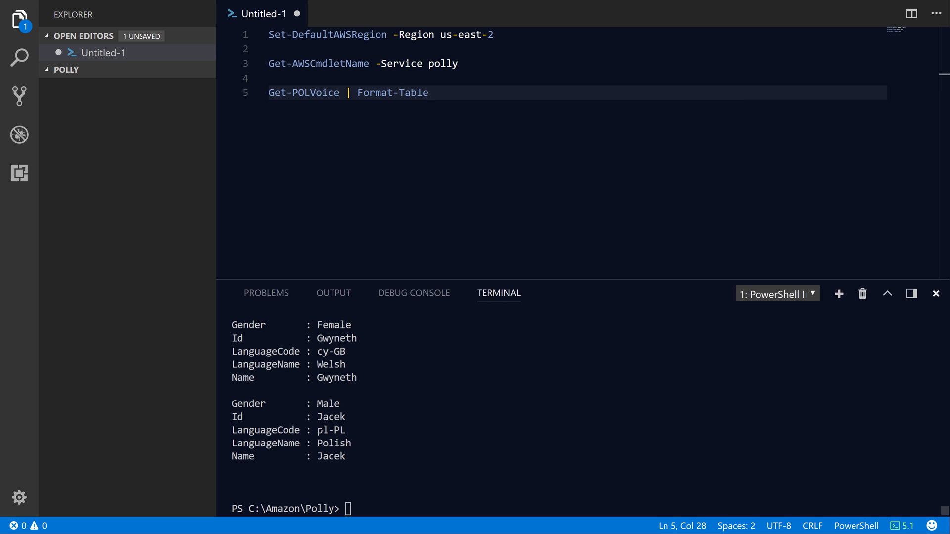
text(-AutoSize)
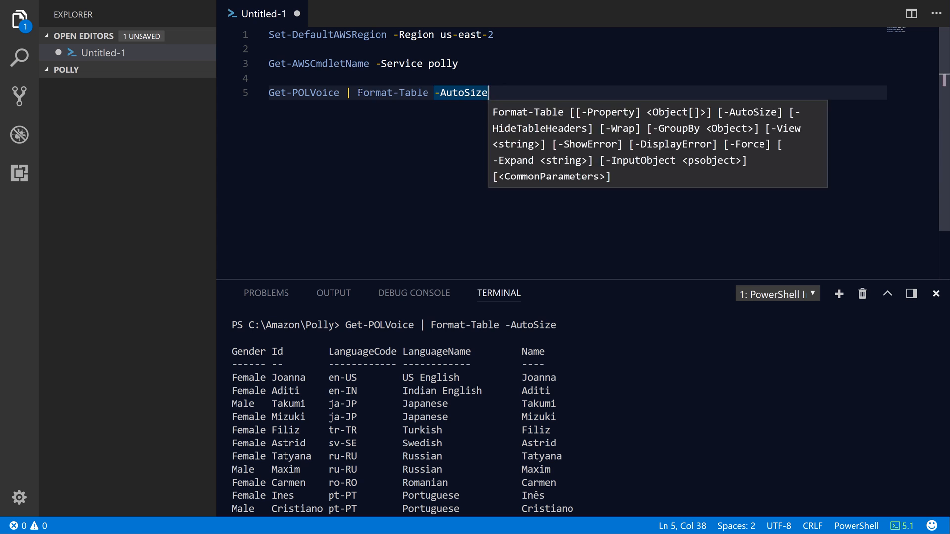
Sort the voice list with Sort-Object -Property Name (replacing Gender) before the table.
text(S)
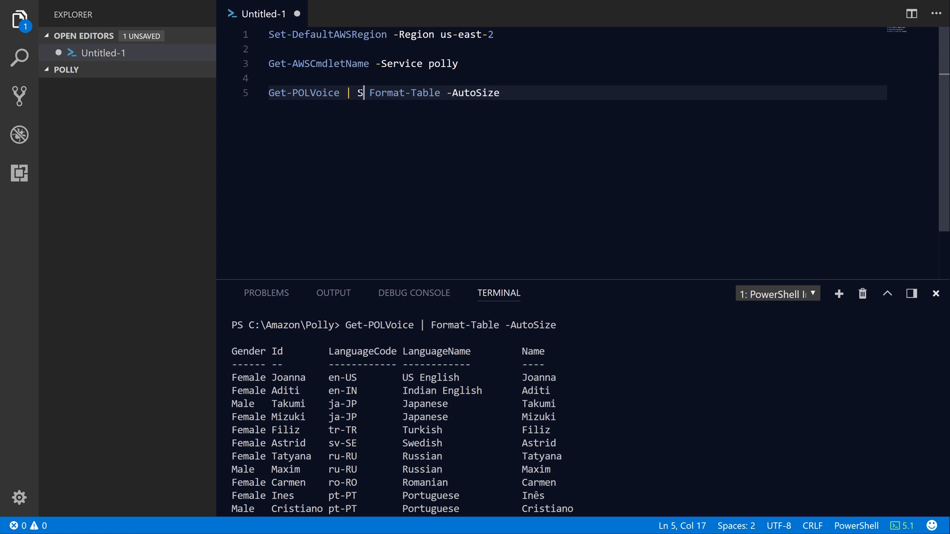
text(ort-Object -)
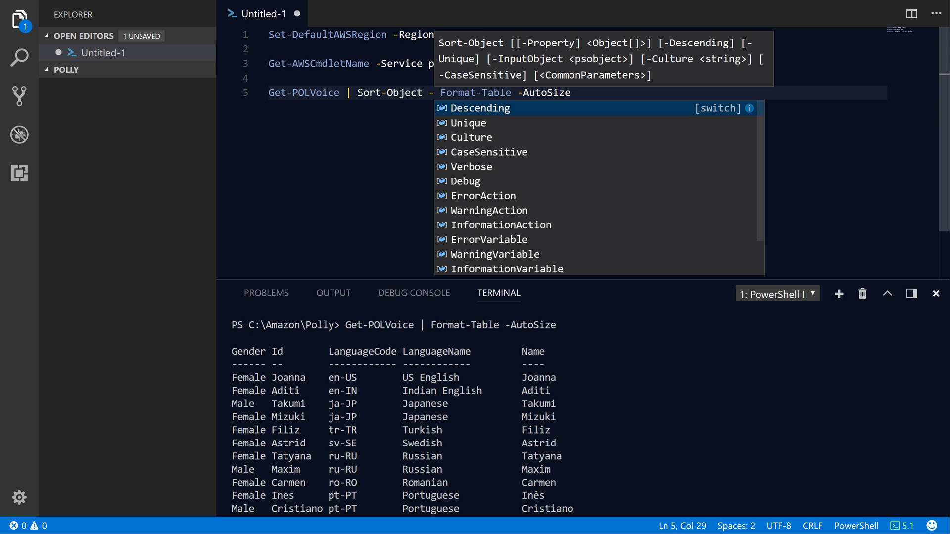
text(Property)
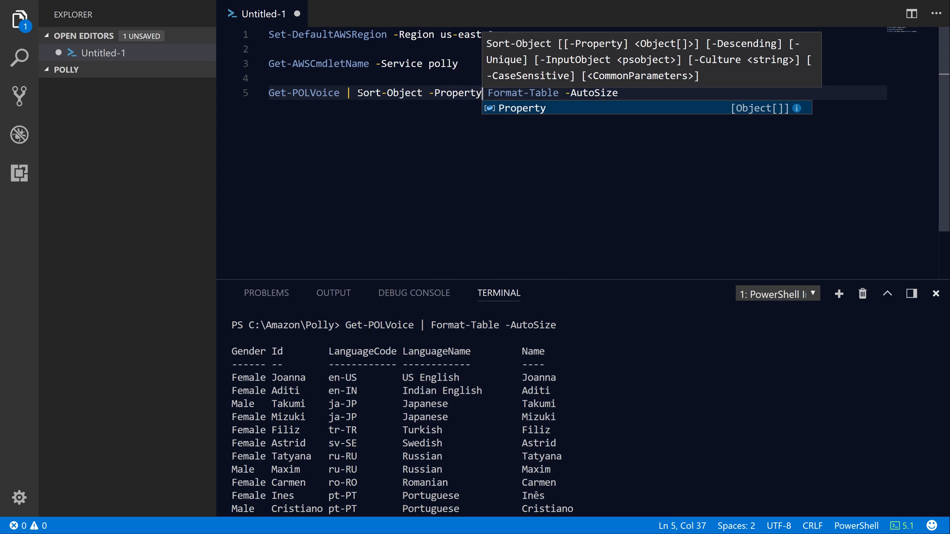
text(Gender |)
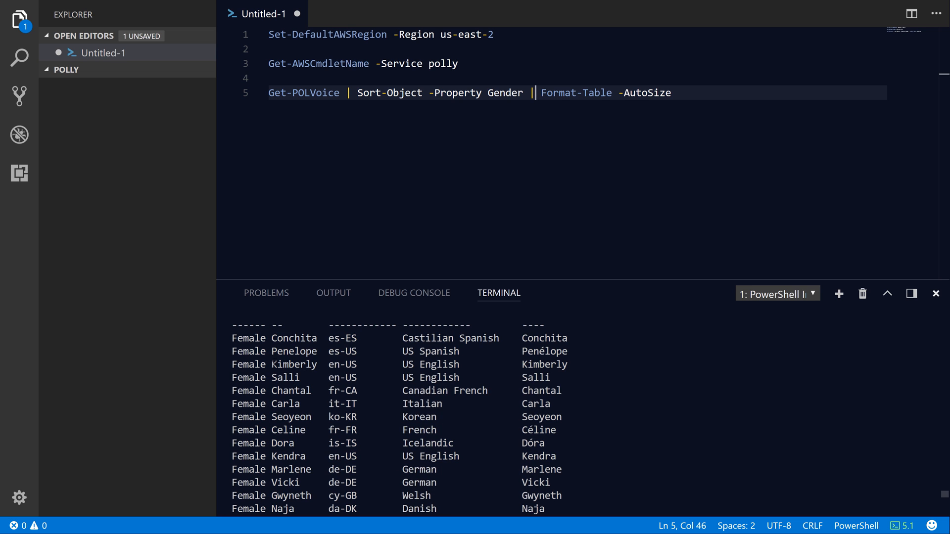
scroll(down, 3)
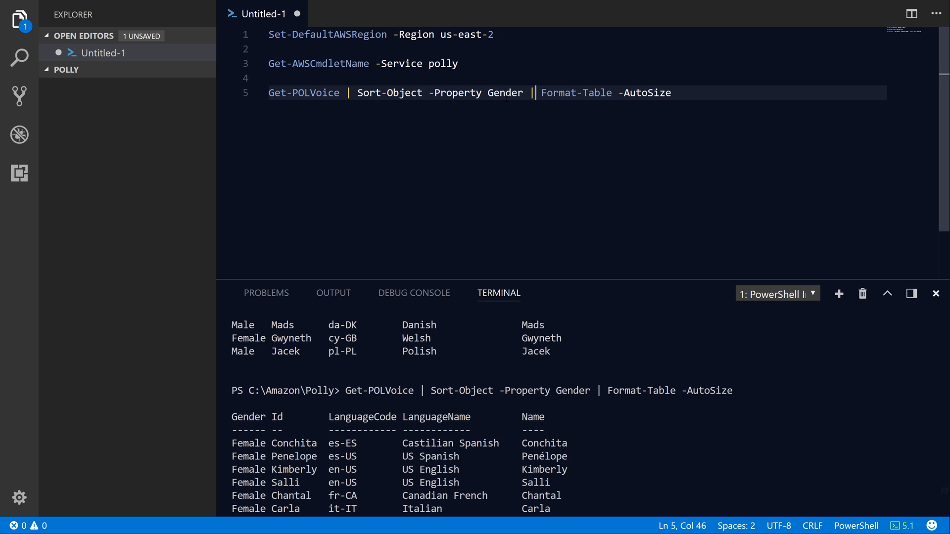
double_click(505, 93)
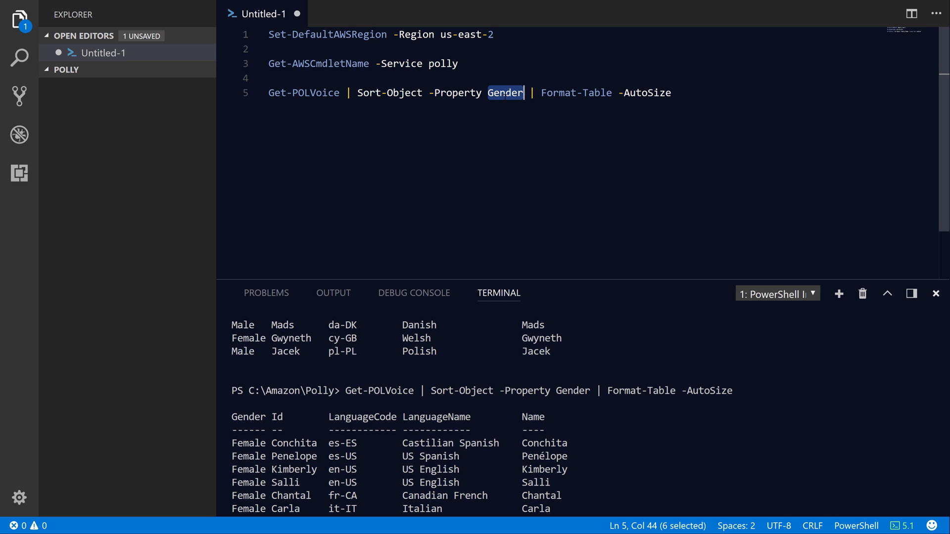
text(Name)
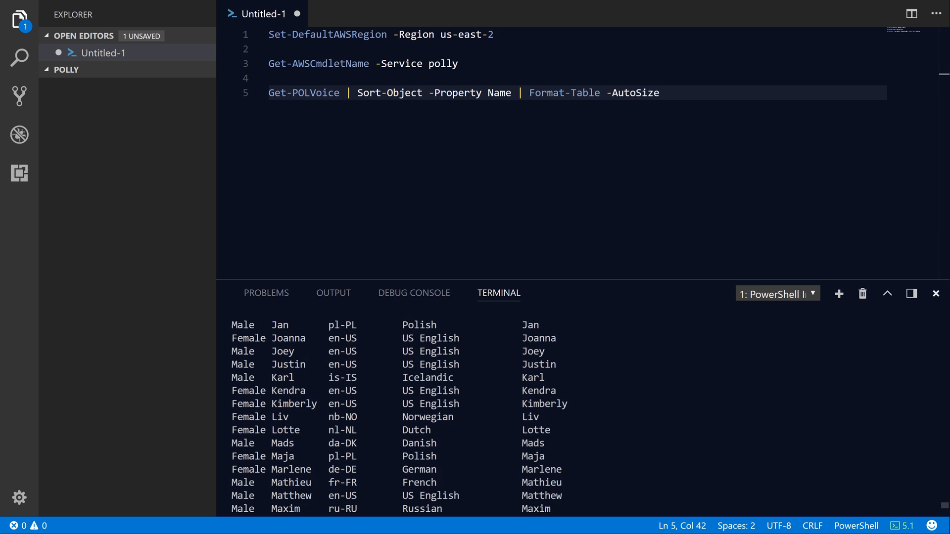
key(Enter)
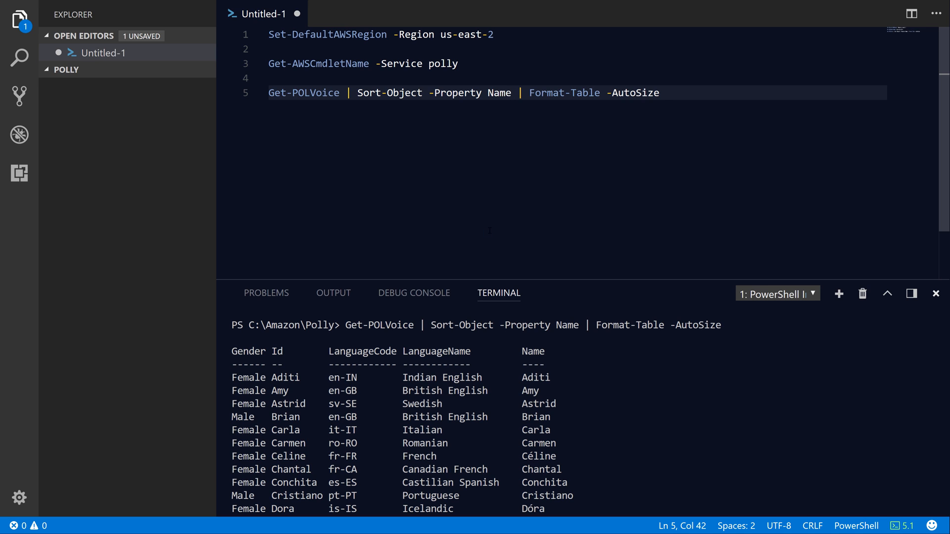
key(Enter)
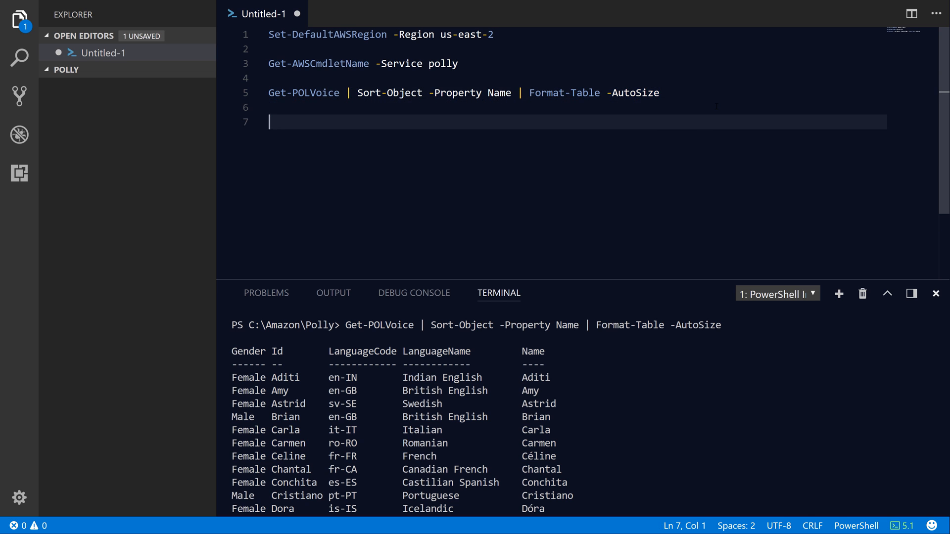
Group the Polly voices with Group-Object -Property LanguageCode and review the counts.
text(Get-Po)
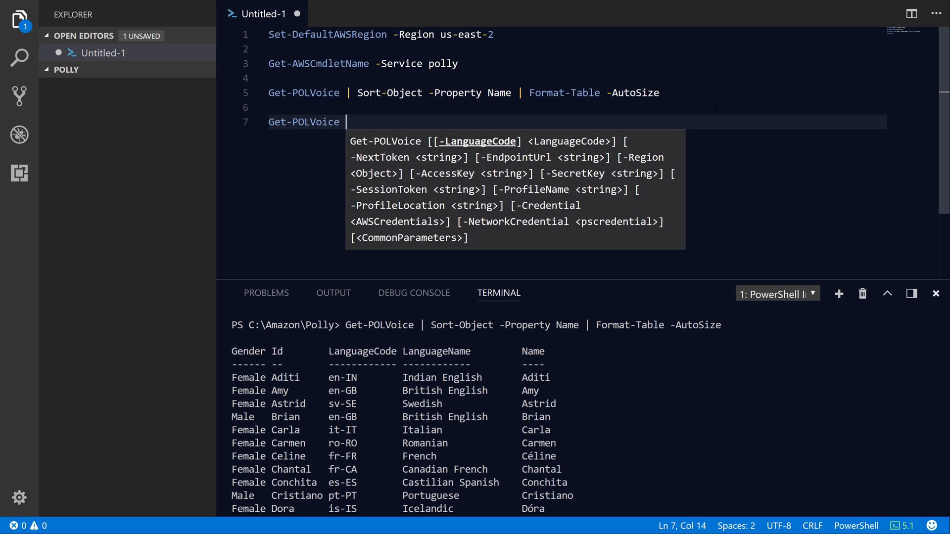
text(| Group-)
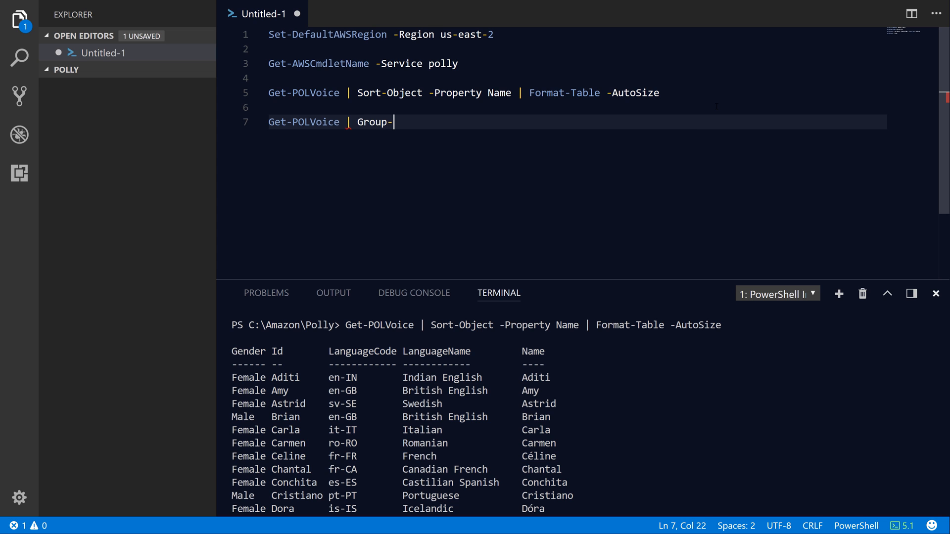
text(Object -Property)
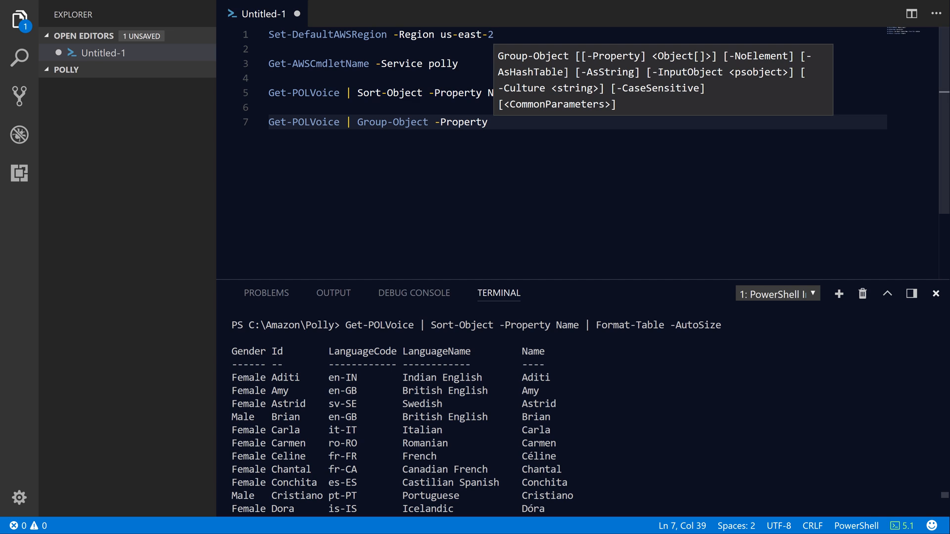
text(" ")
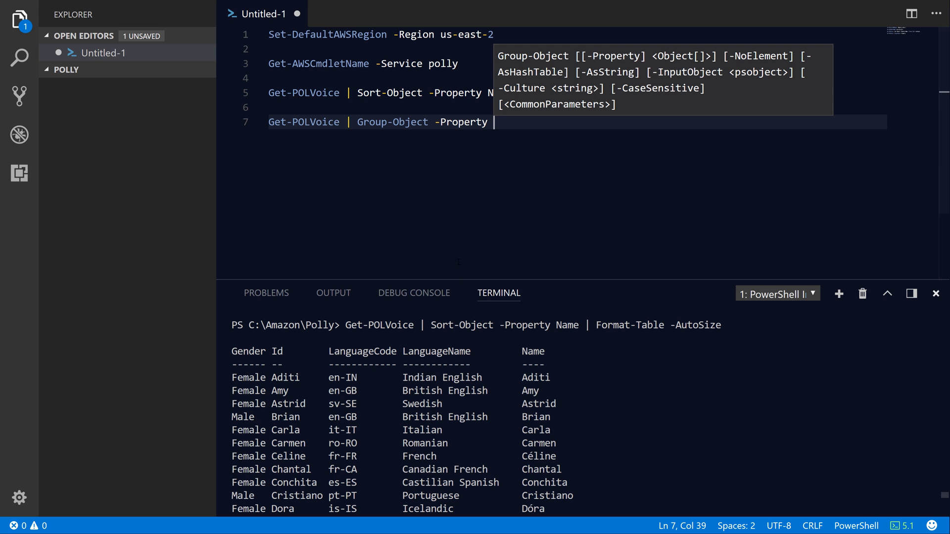
text(Ge)
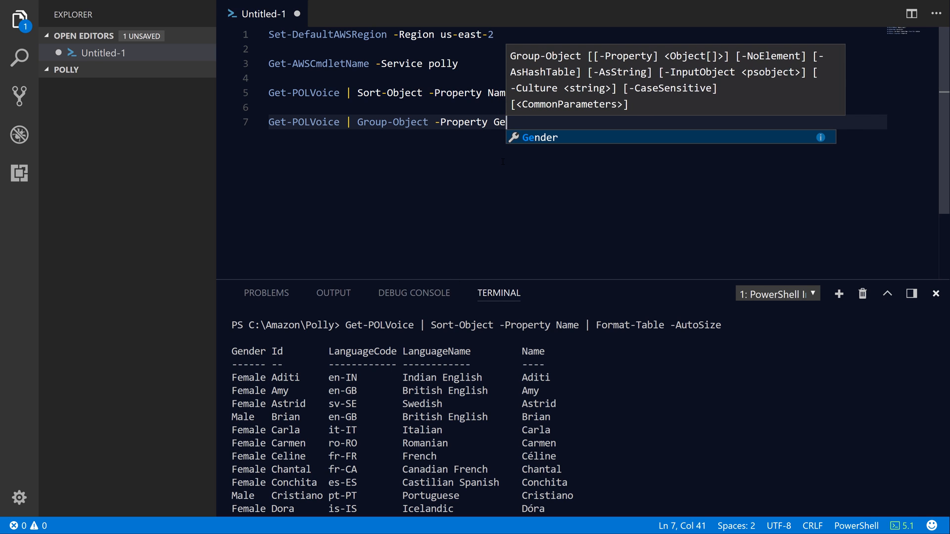
key(Tab)
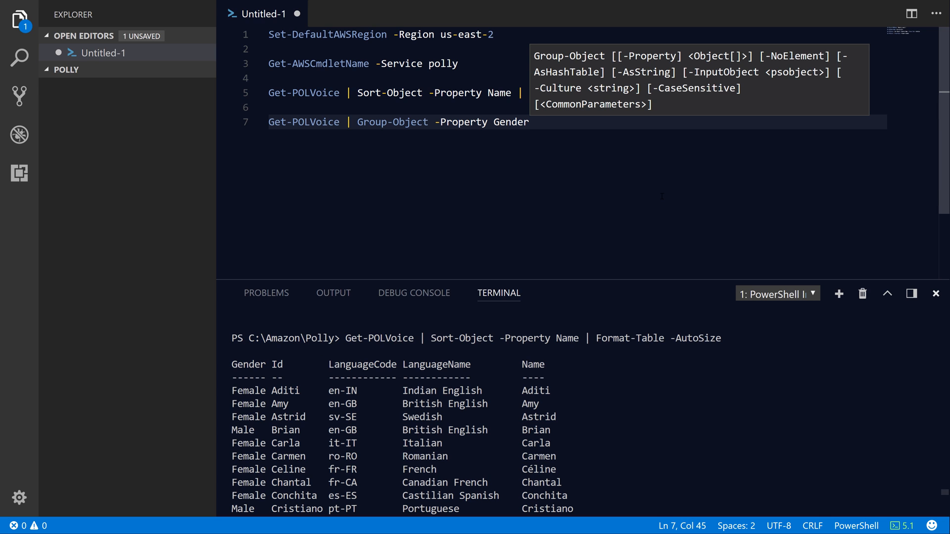
text(LanguageCo)
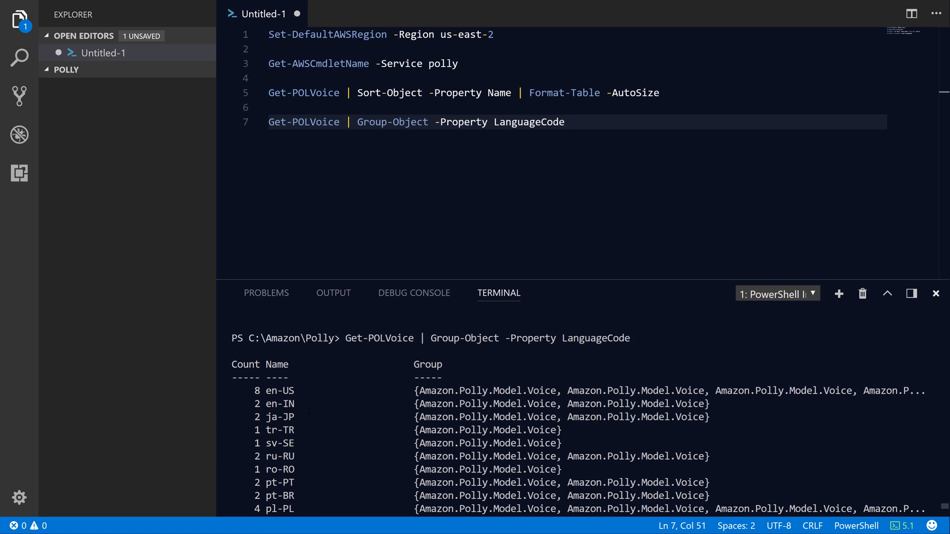
scroll(down, 3)
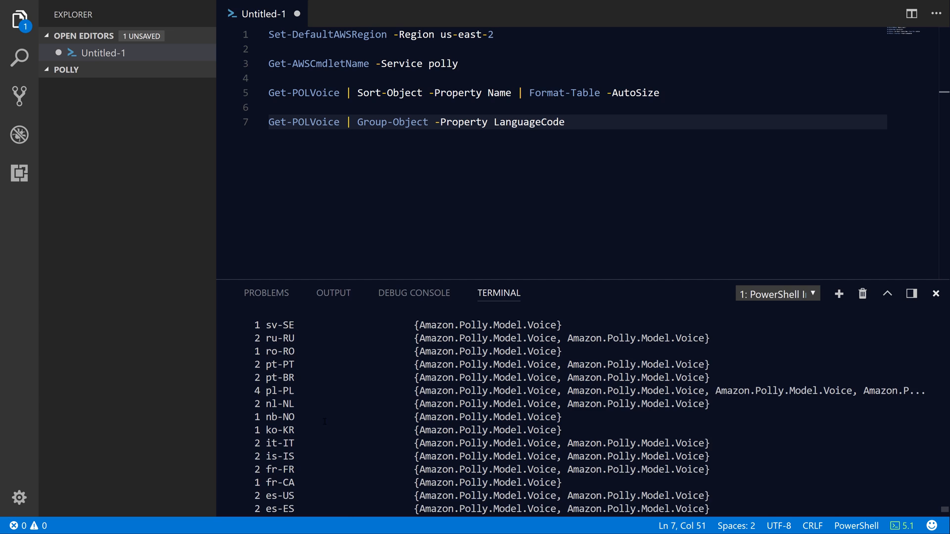
scroll(down, 3)
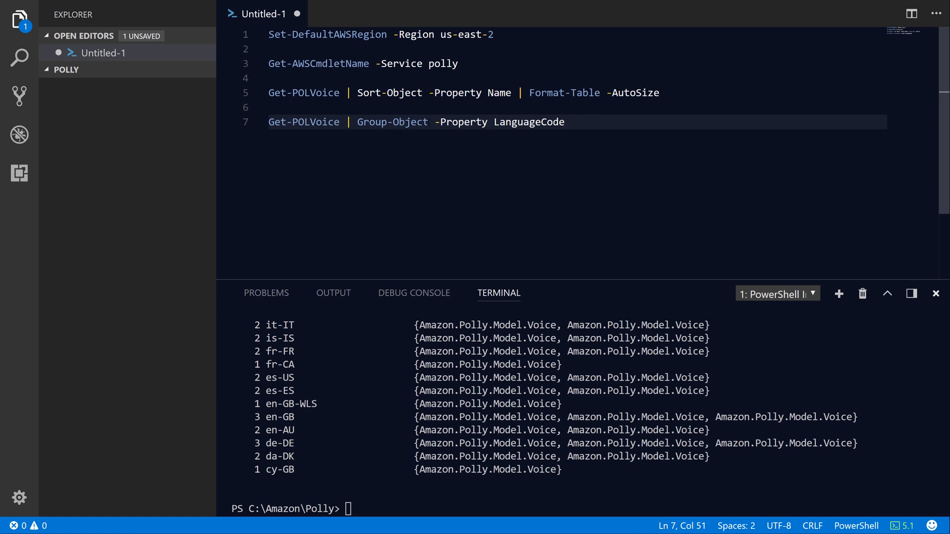
Filter voices with Where-Object { $PSItem.Gender -eq 'female' } into an auto-sized table.
key(Enter)
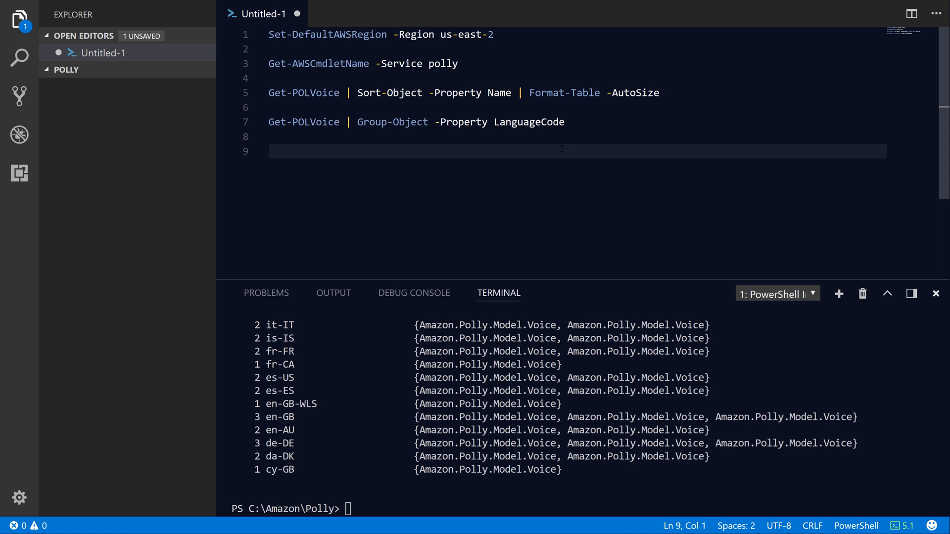
text(Get-Po)
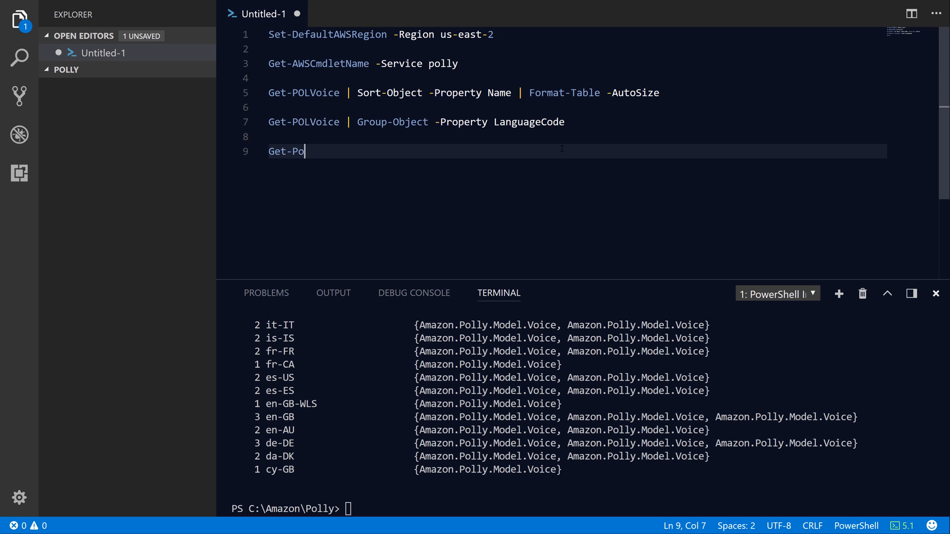
text(LVoice | Where-)
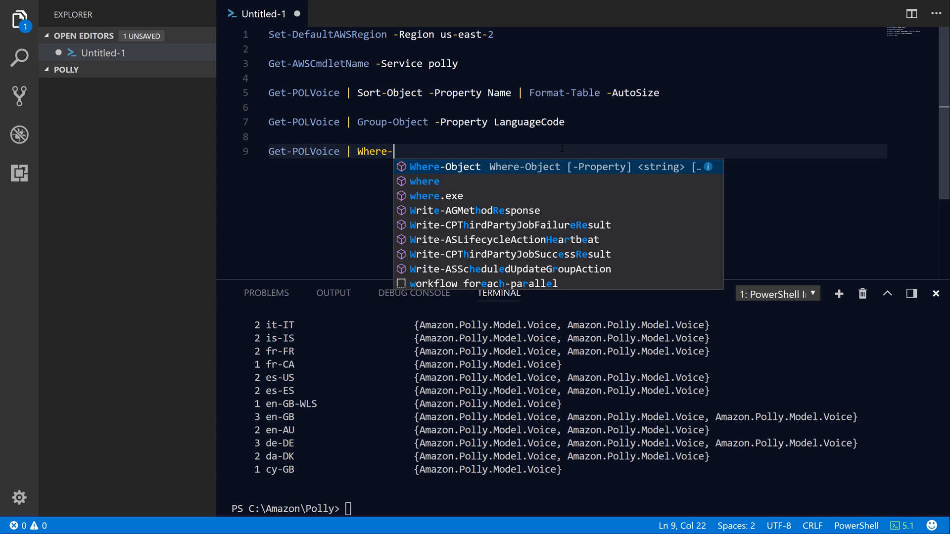
key(Tab)
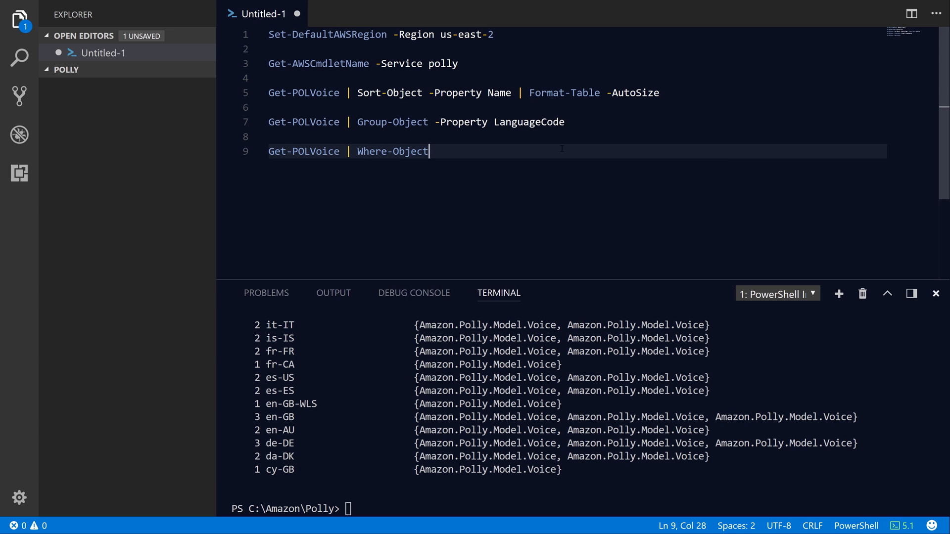
text(-FilterScript { $PSI)
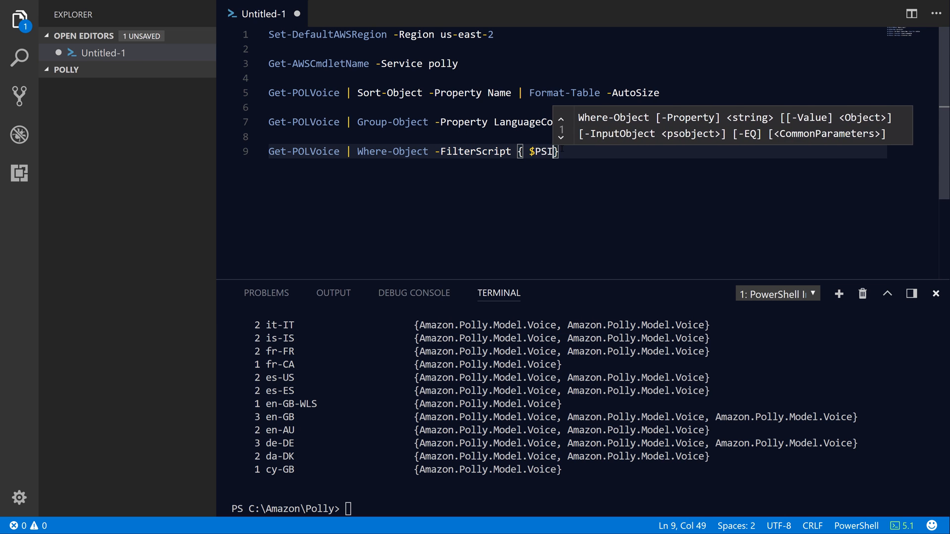
text(tem.Gender -eq)
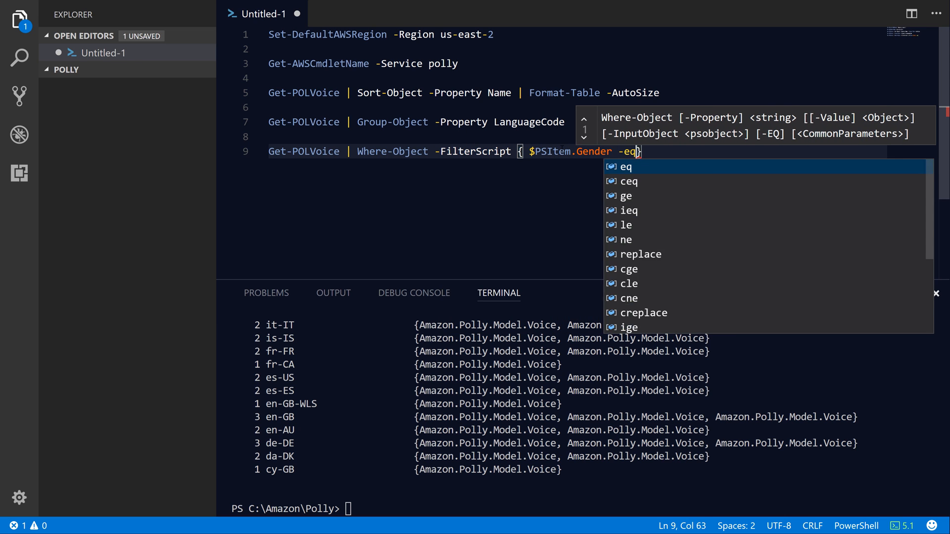
text('female')
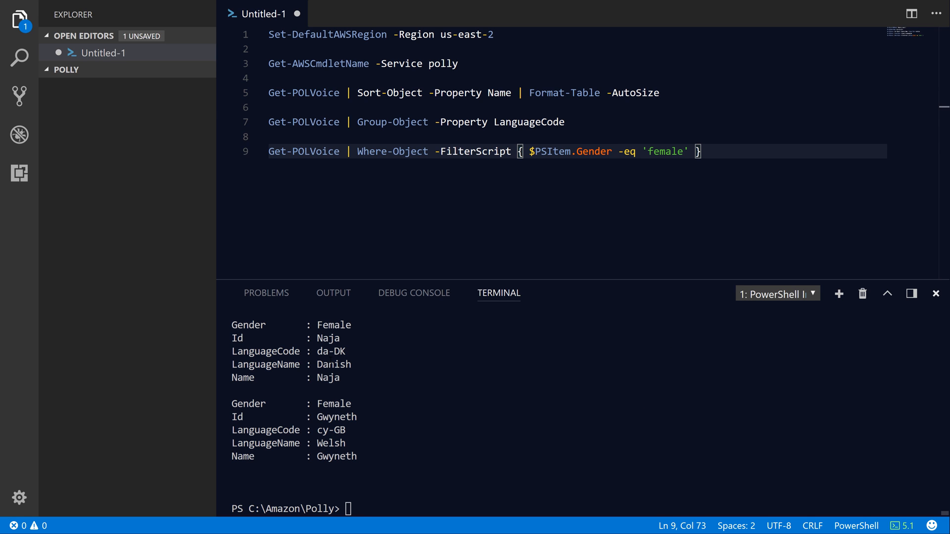
text(| Format-Table -a)
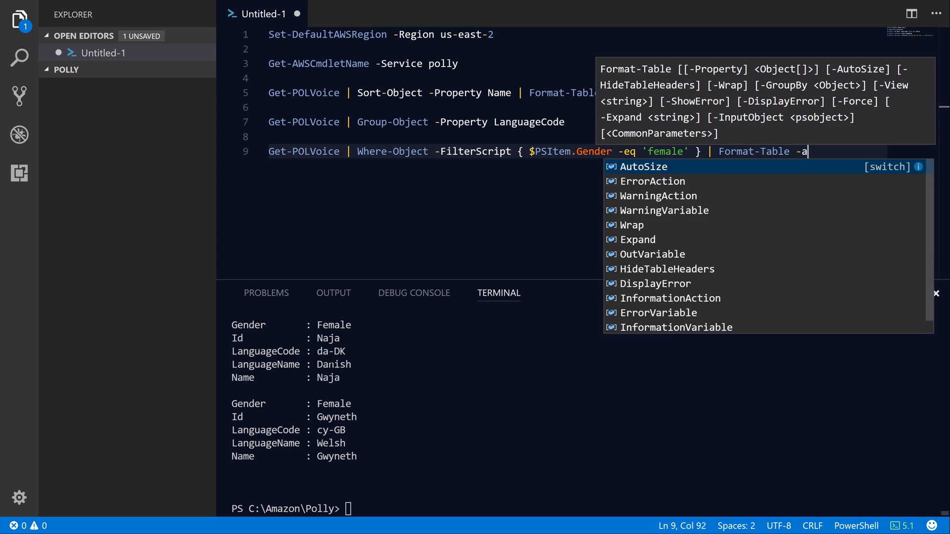
key(Enter)
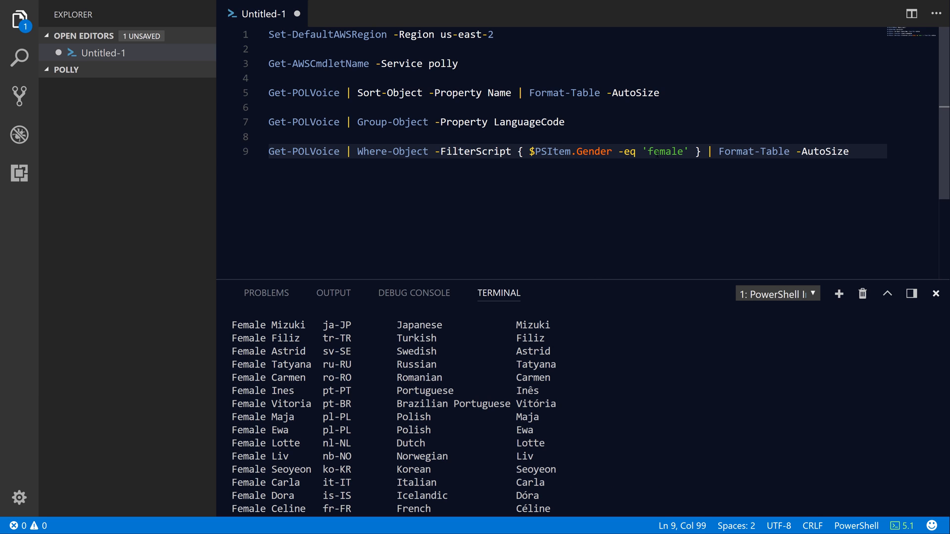
Change the gender filter to 'male' and review the male voices listed.
text(male)
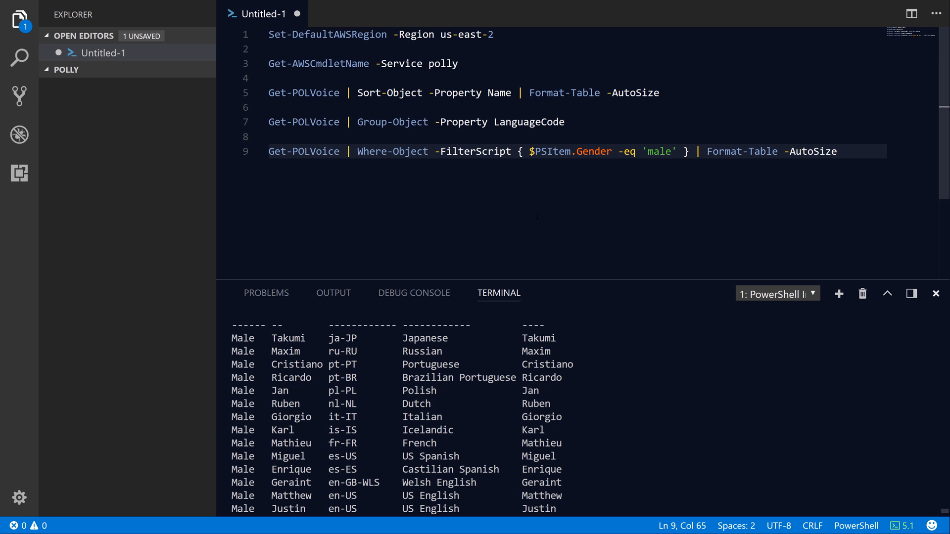
double_click(382, 151)
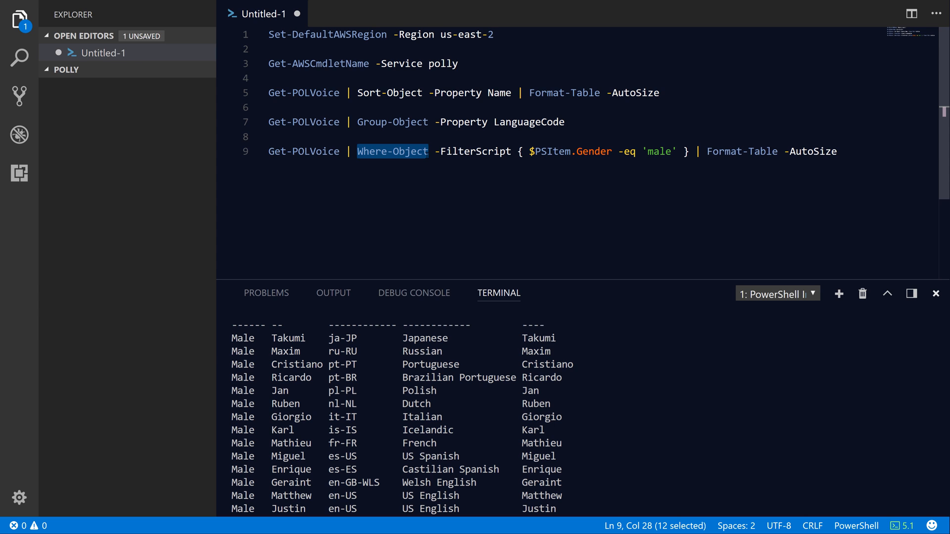
double_click(594, 151)
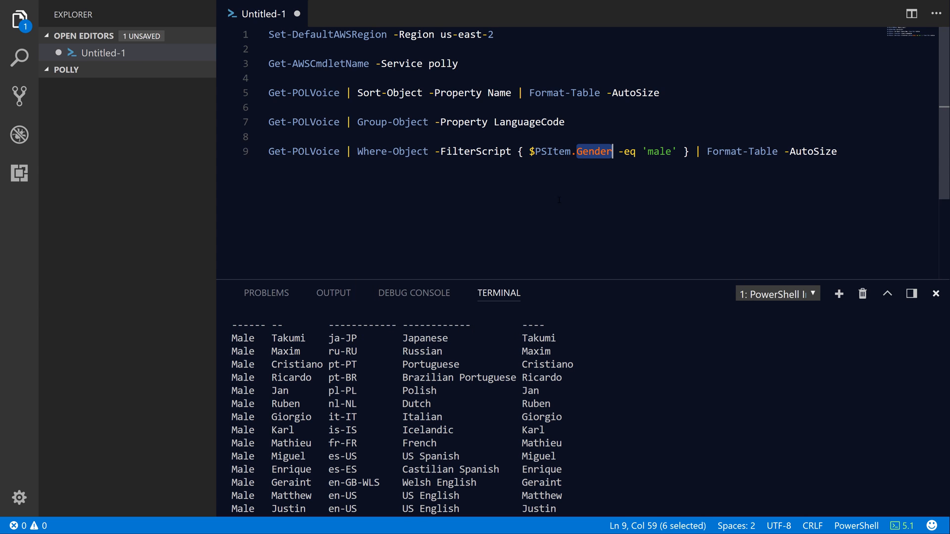
scroll(down, 3)
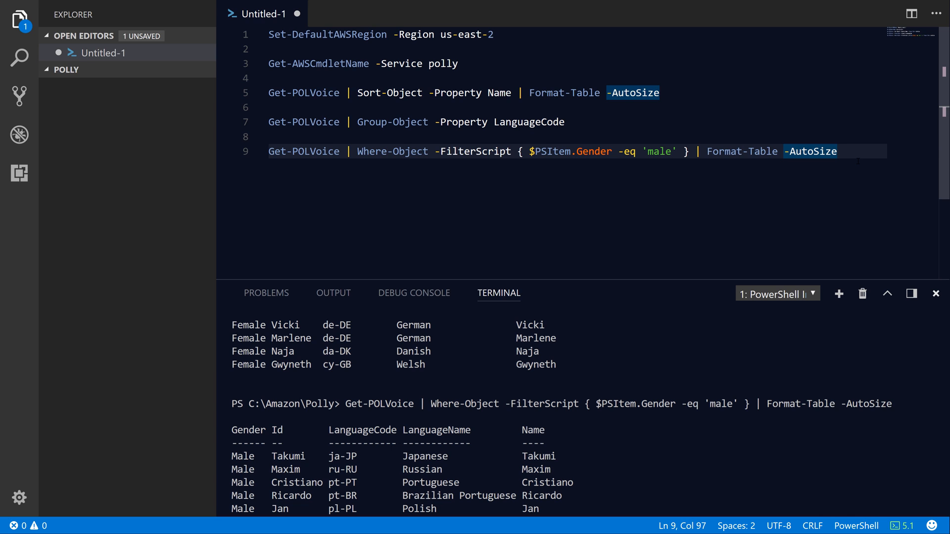
Start a Get-POLSpeech request with -VoiceId Emma.
text(Get-)
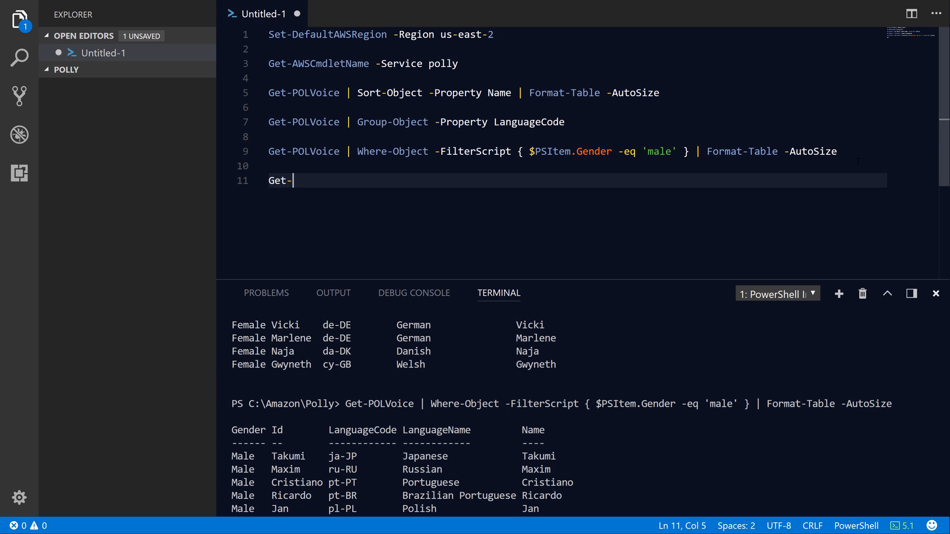
text(POLSpeech)
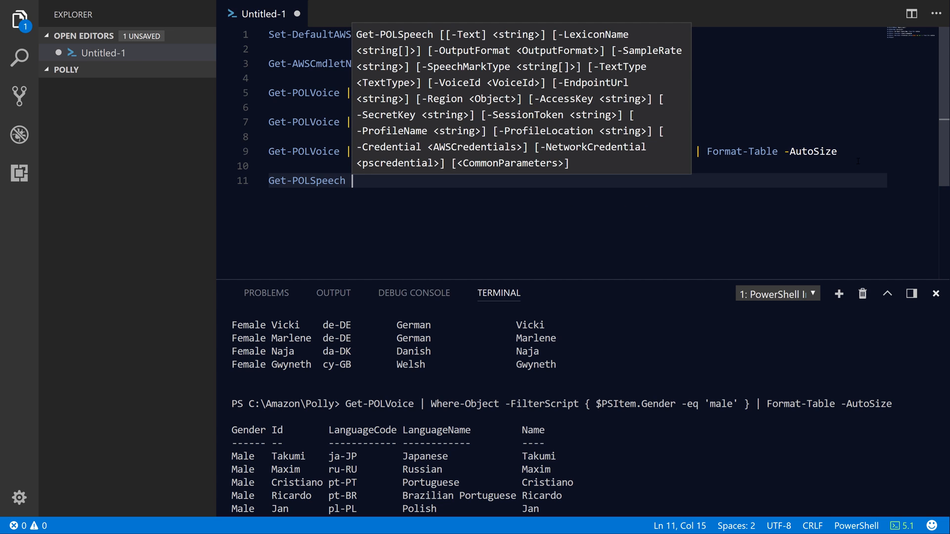
text(-)
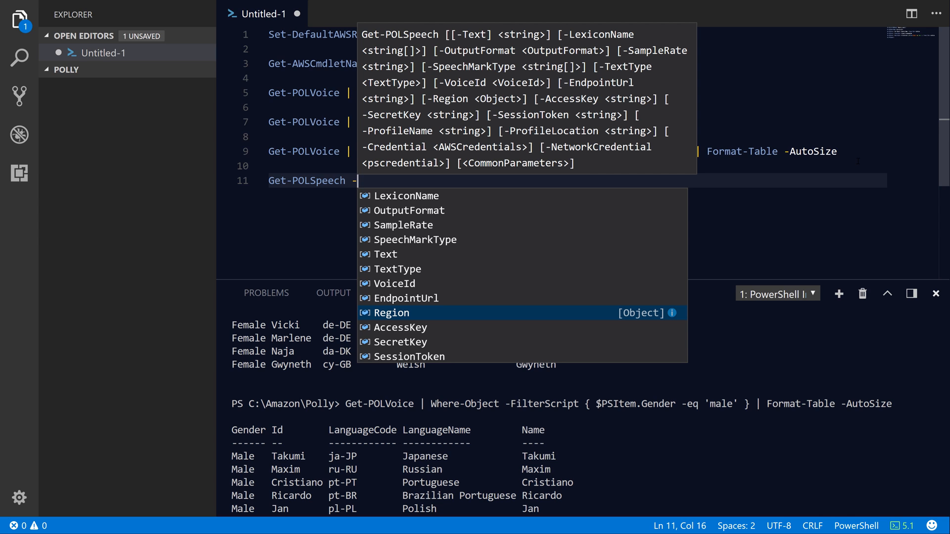
text(VoiceId)
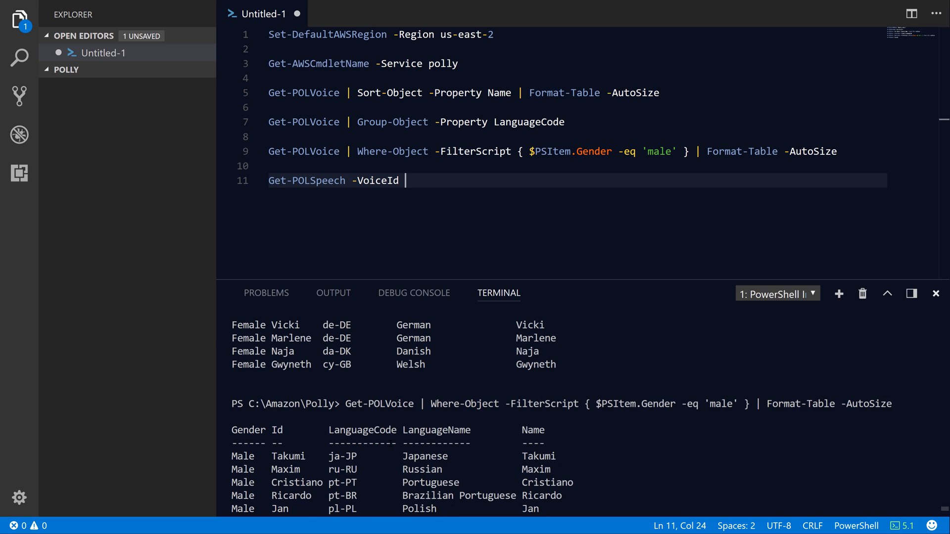
scroll(down, 3)
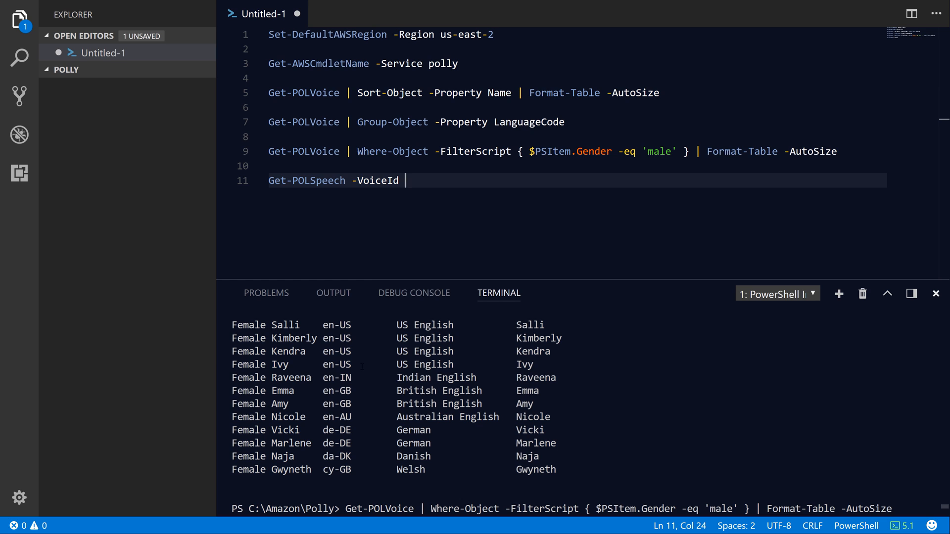
text(E)
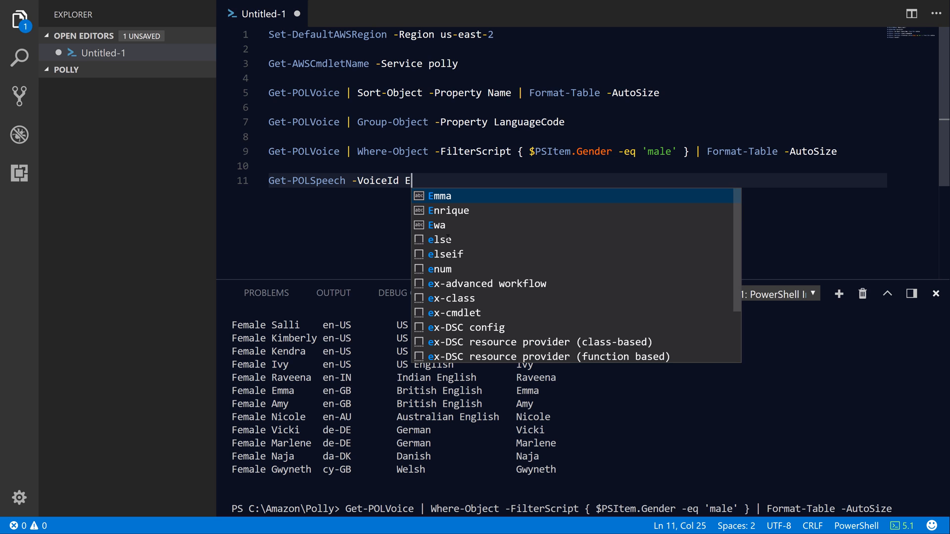
text(m)
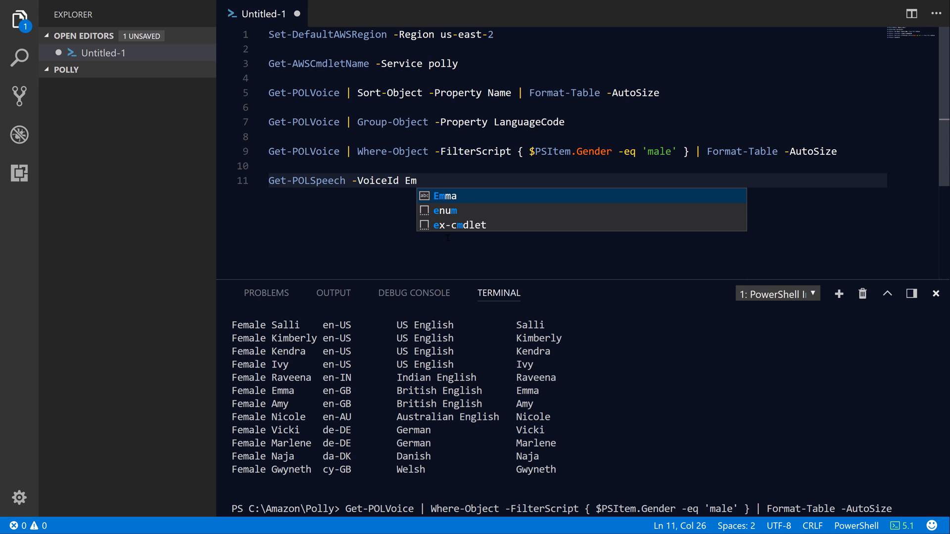
key(BackSpace)
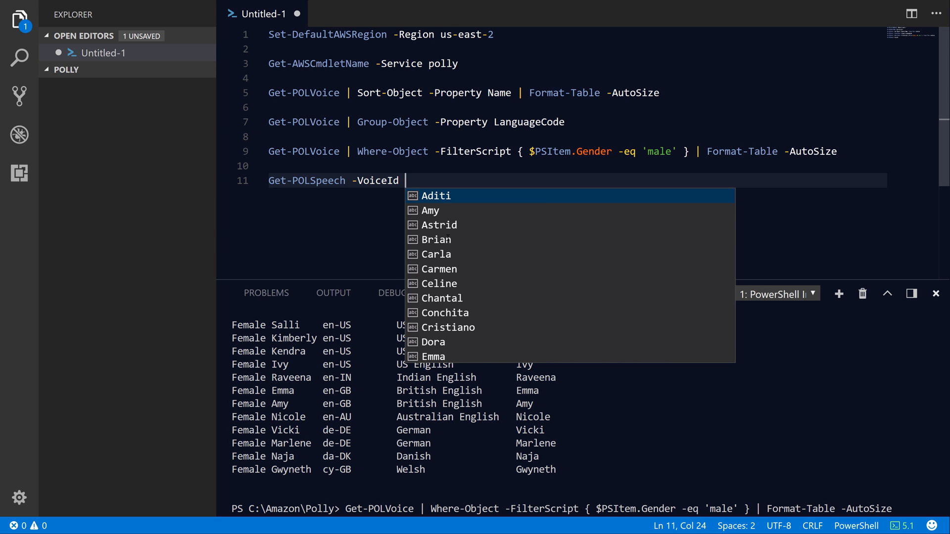
text(emm)
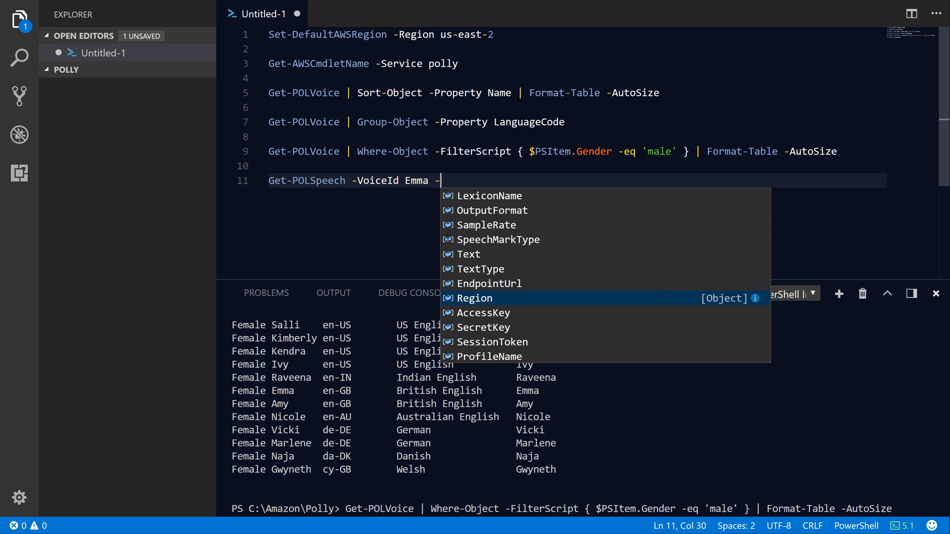
Add the 'Hello, T...' greeting -Text and -OutputFormat ogg_vorbis.
text(t)
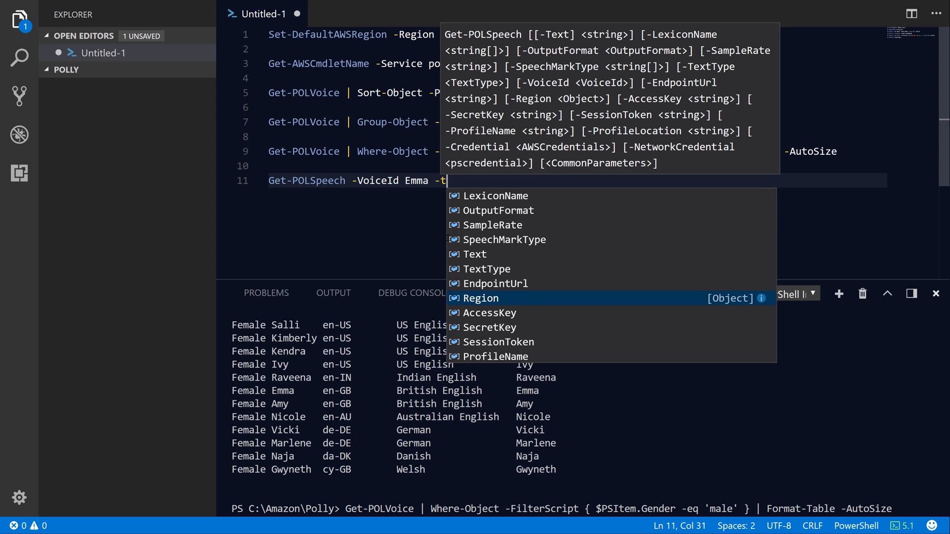
text(ext)
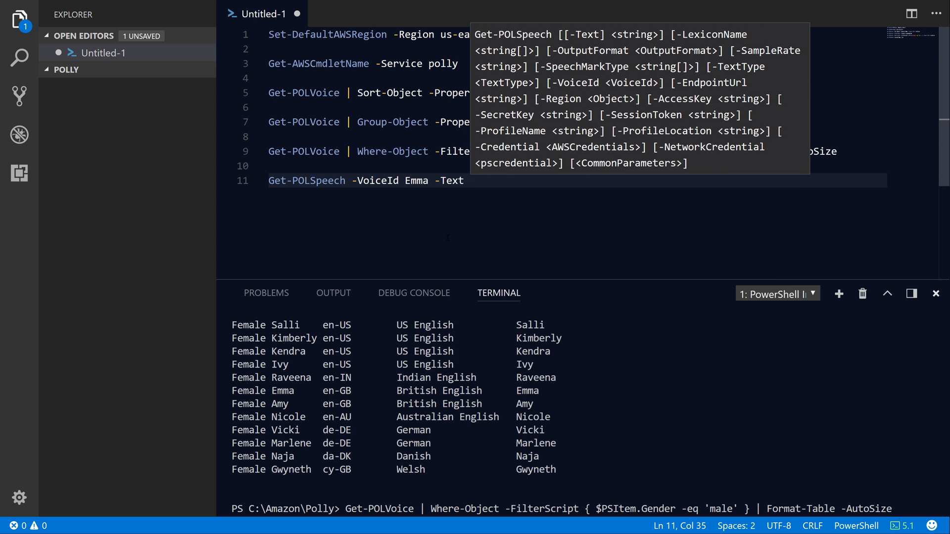
text('Hello, Trevor Sullivan.' -)
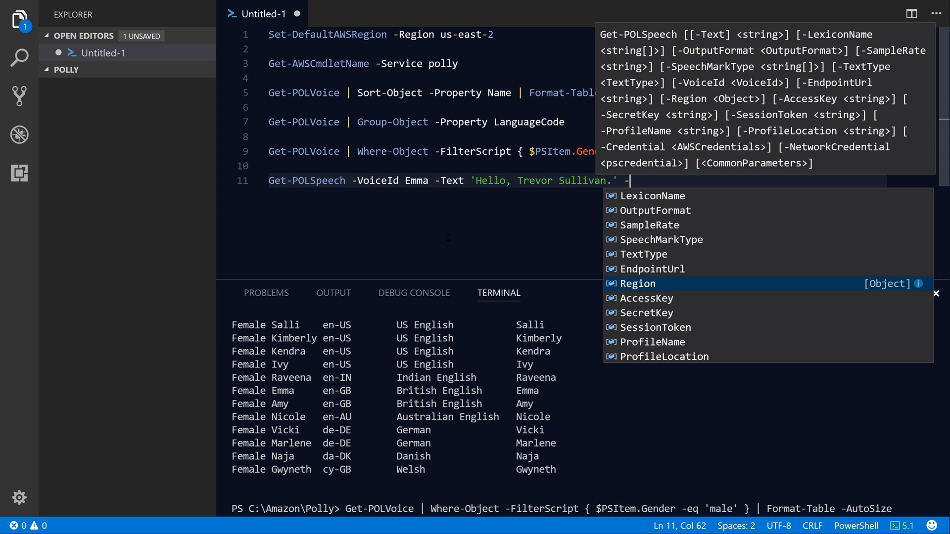
text(OutputFormat)
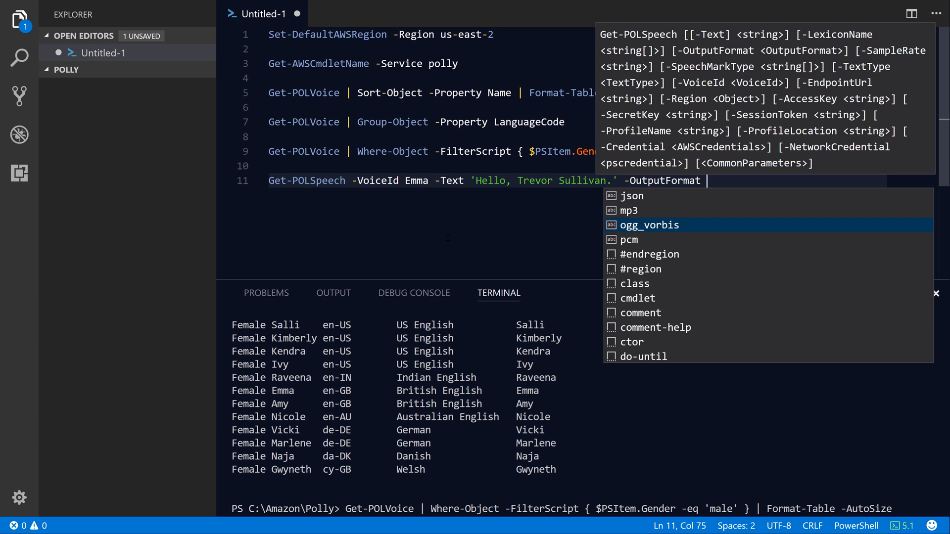
key(Down)
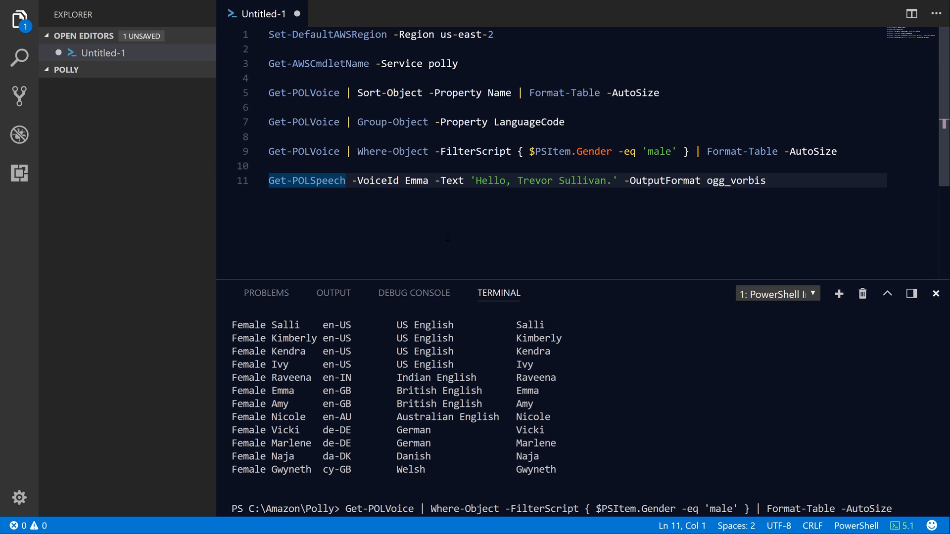
Store the result in $Speech and list its properties with $Speech | fl *.
text($Speech =)
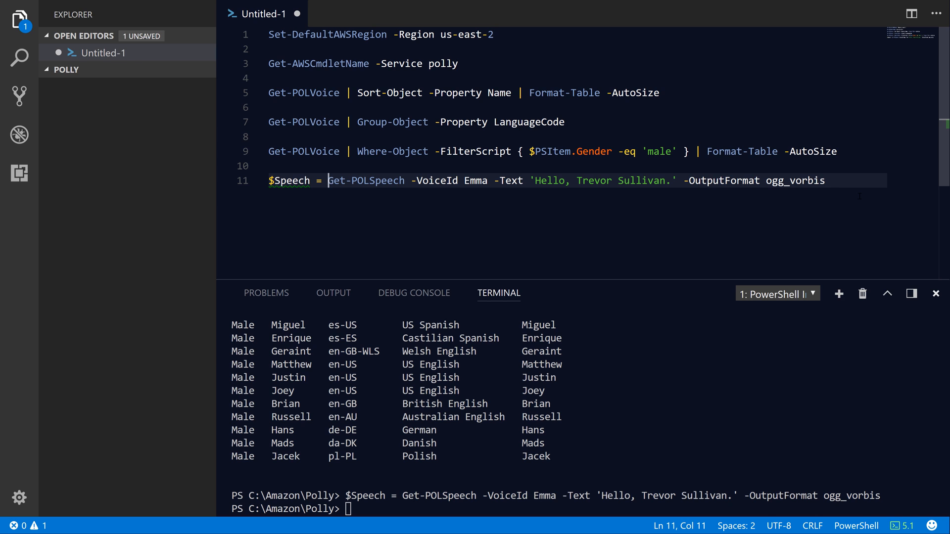
text($Speech | fl *)
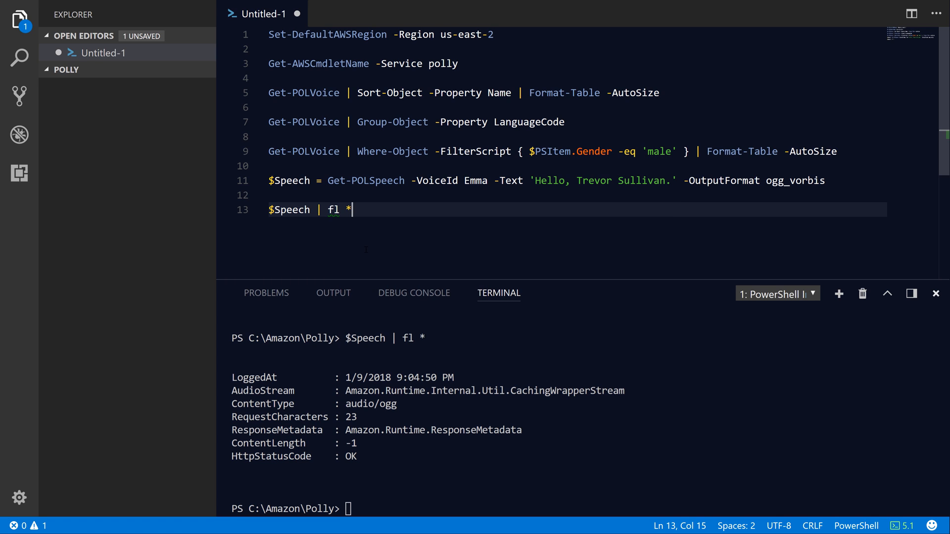
double_click(263, 390)
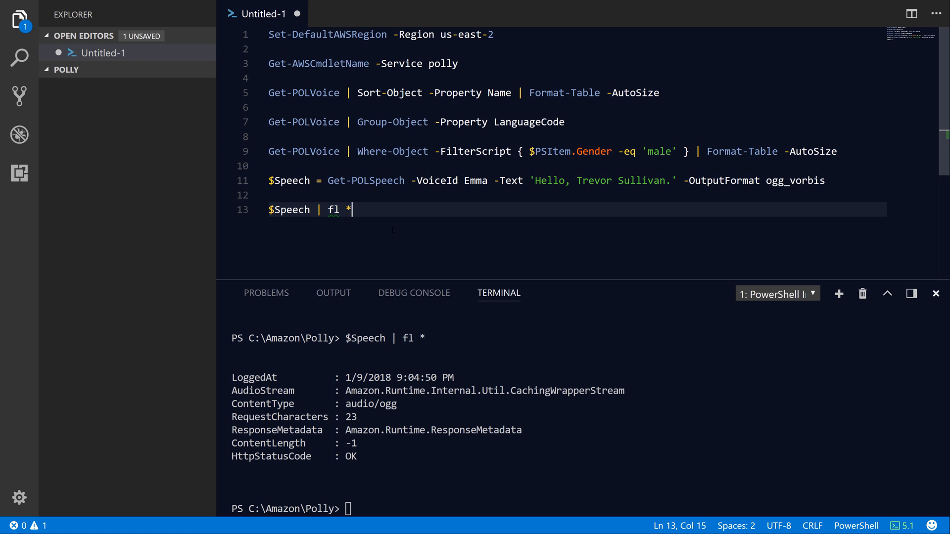
Create $FileStream as [System.IO.FileStream]::new('polly.ogg', FileMode OpenOrCreate).
key(Enter)
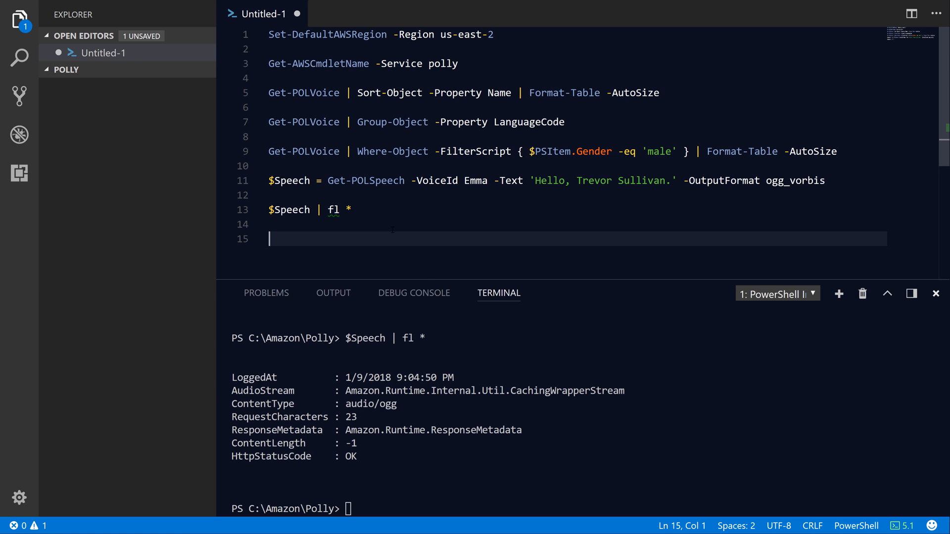
text([FileStre])
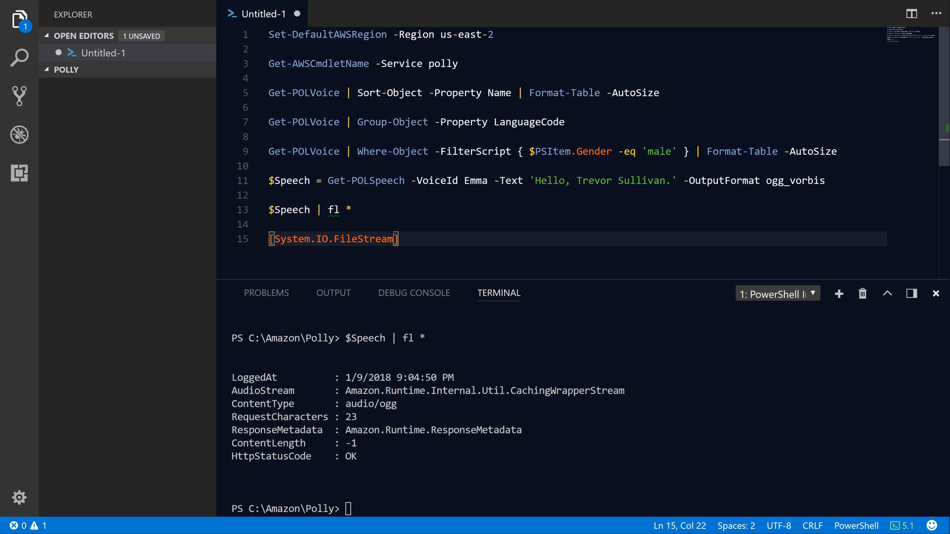
text(::new)
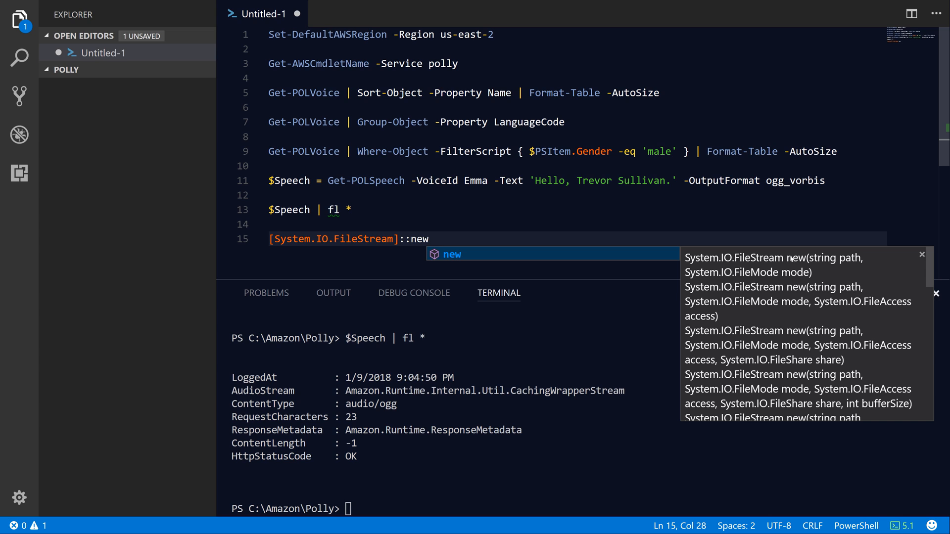
mouse_move(808, 260)
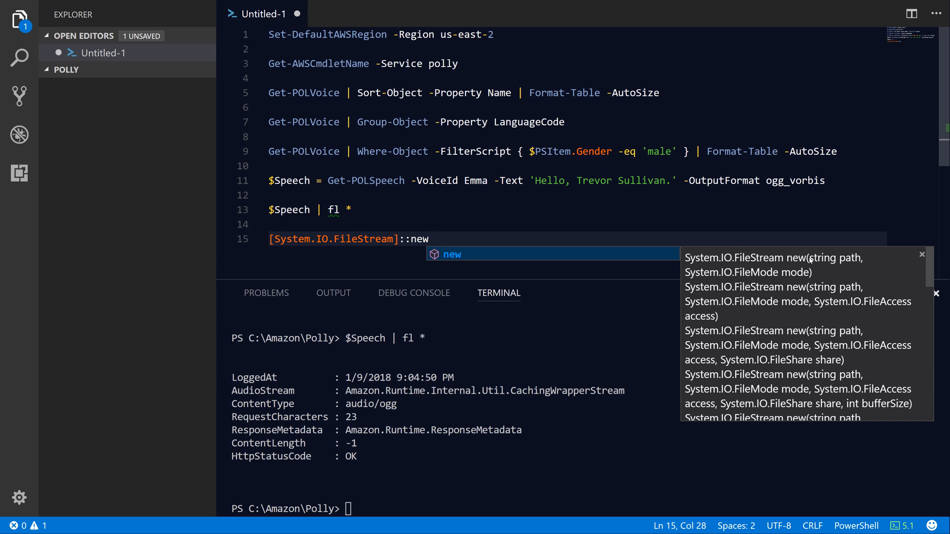
mouse_move(784, 276)
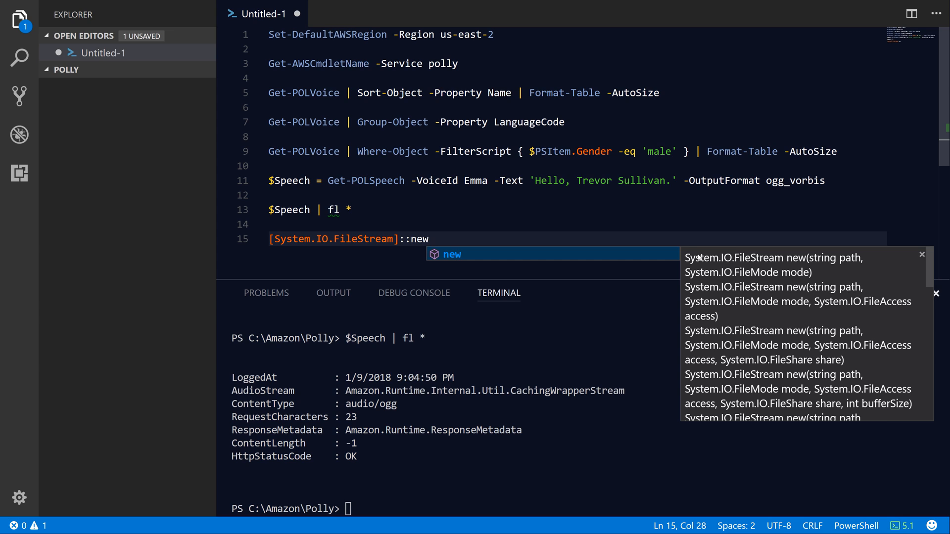
text((''))
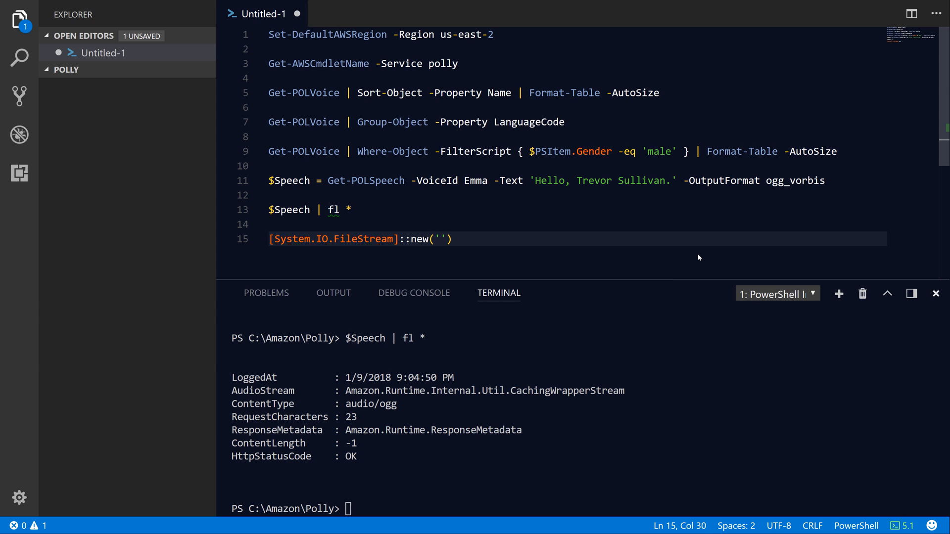
text(polly.ogg)
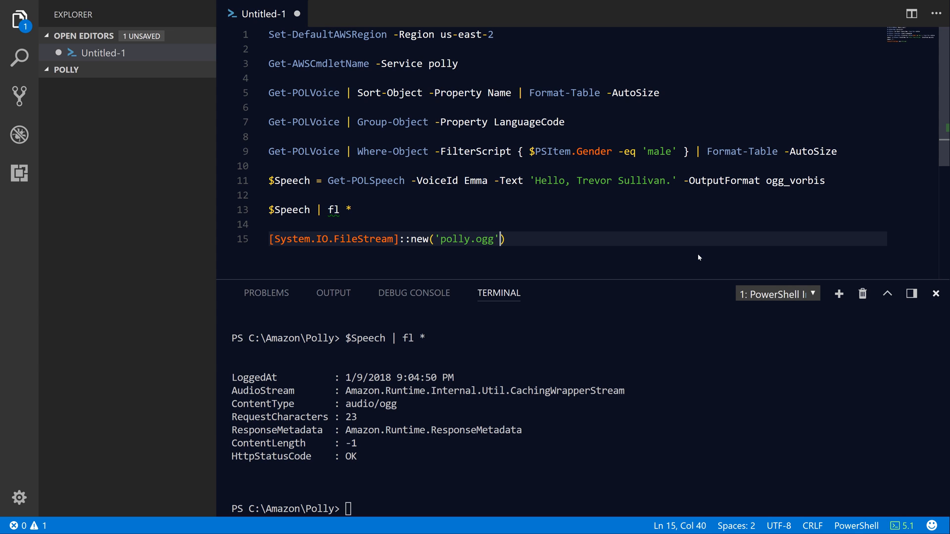
text(,)
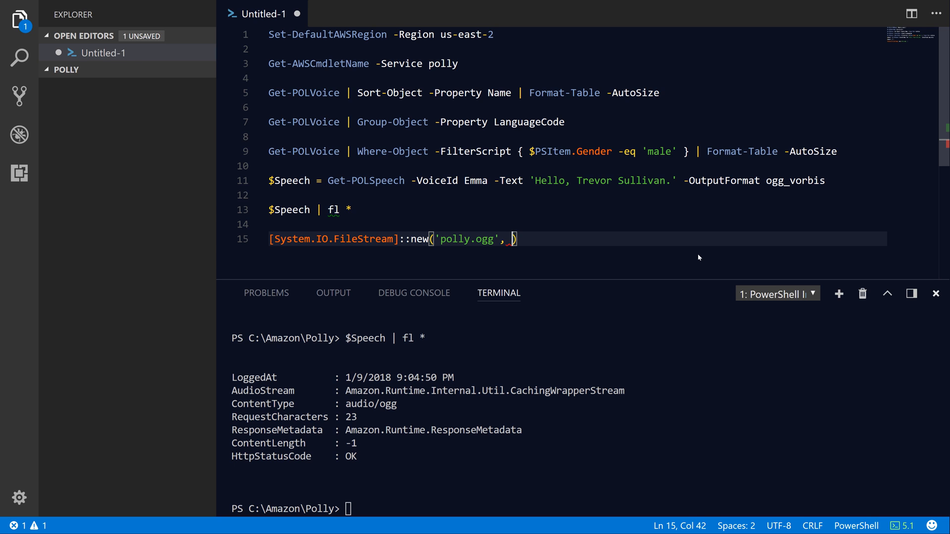
text(FileMod])
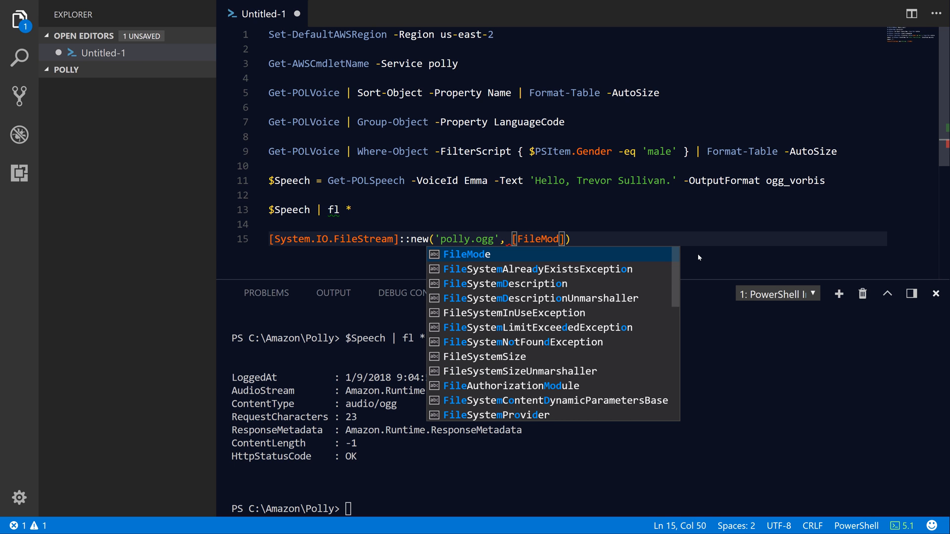
key(Tab)
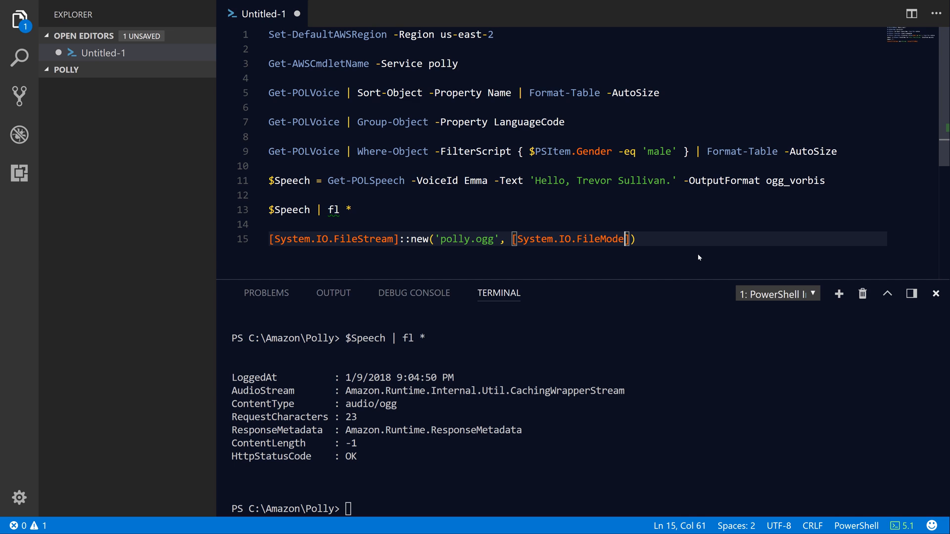
text(::OpenOrCreate)
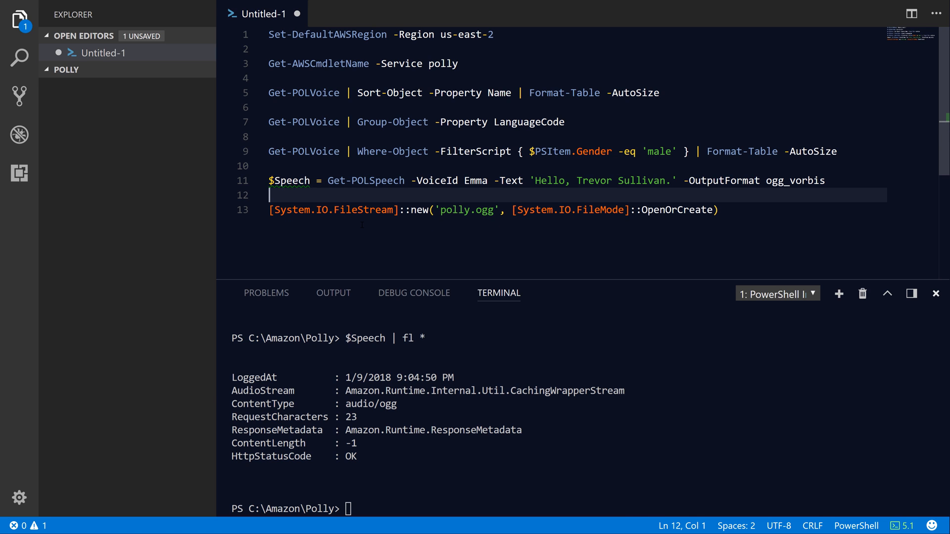
text($FileS)
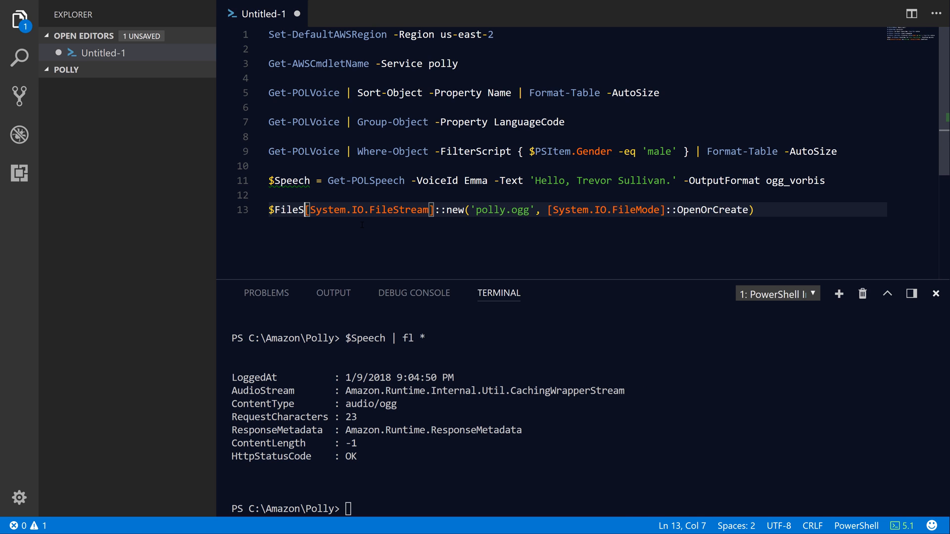
text(tream =)
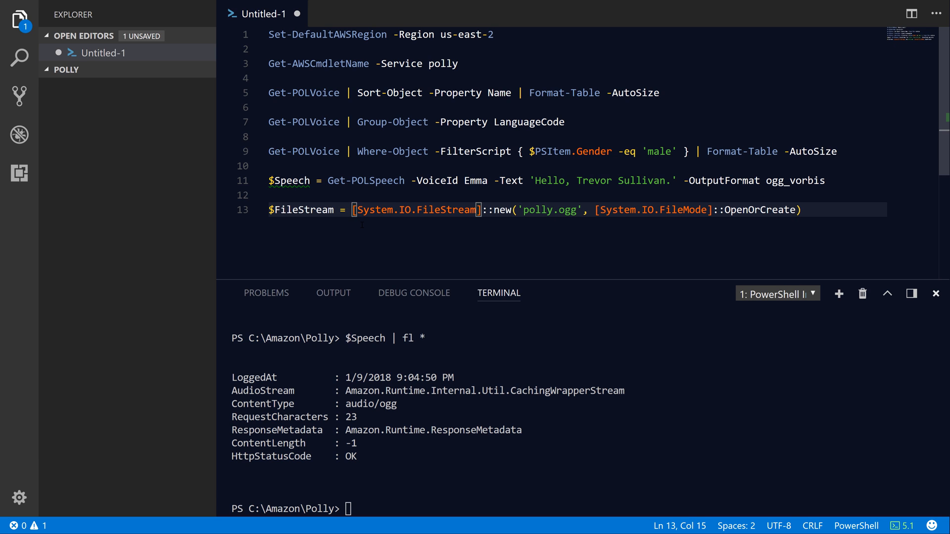
Copy $Speech.AudioStream into $FileStream and close the stream.
key(enter)
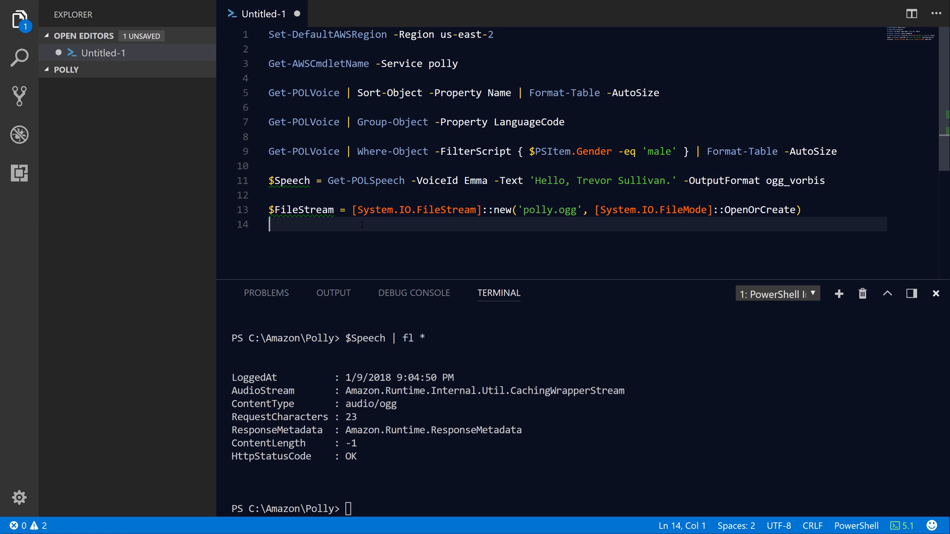
text($Speech.)
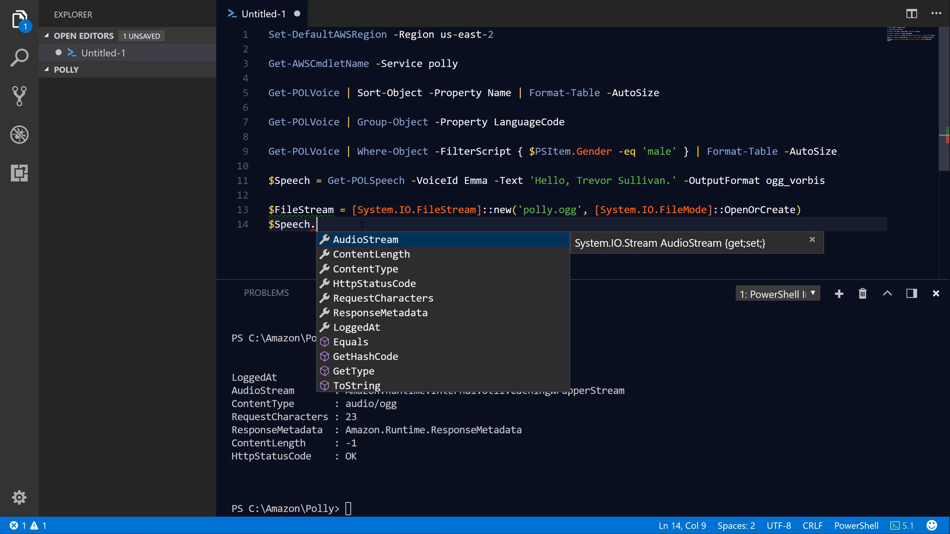
text(AudioStream.Co)
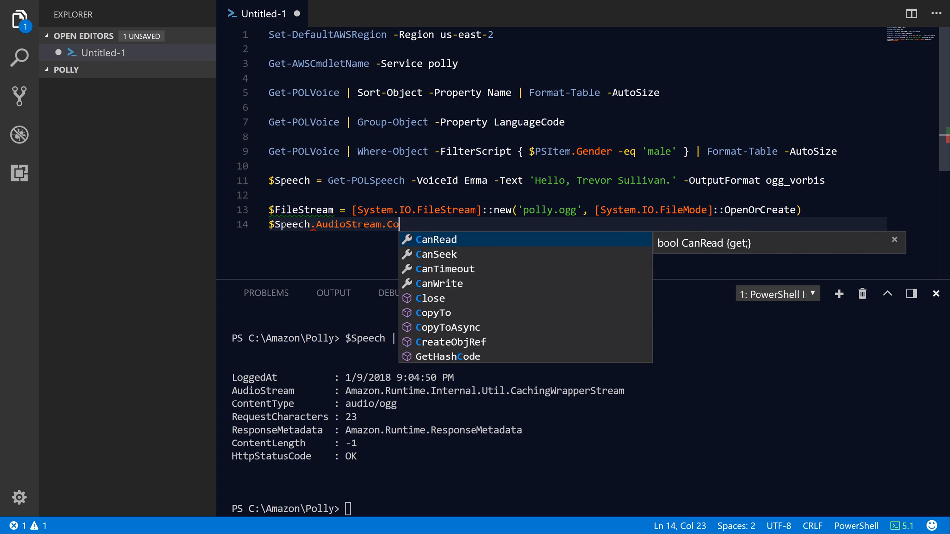
text(pyTo()
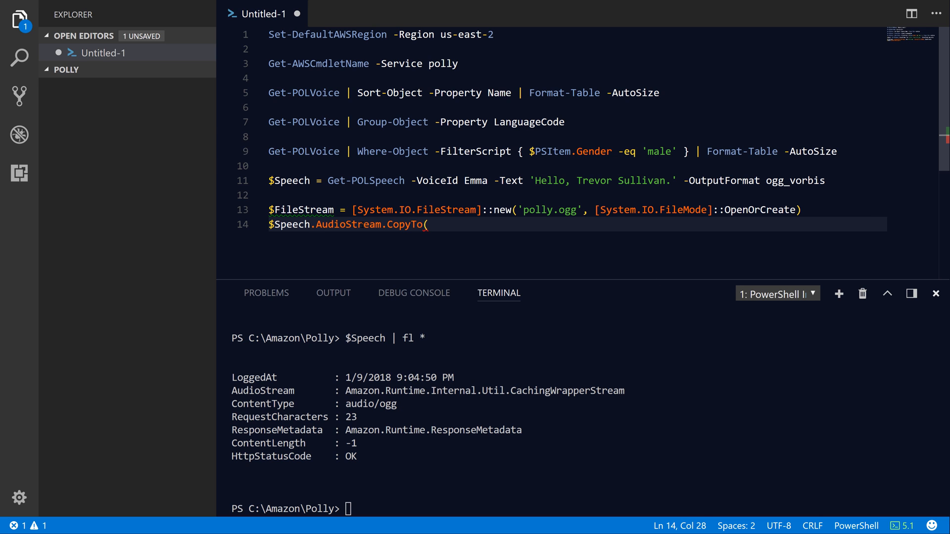
key(Backspace)
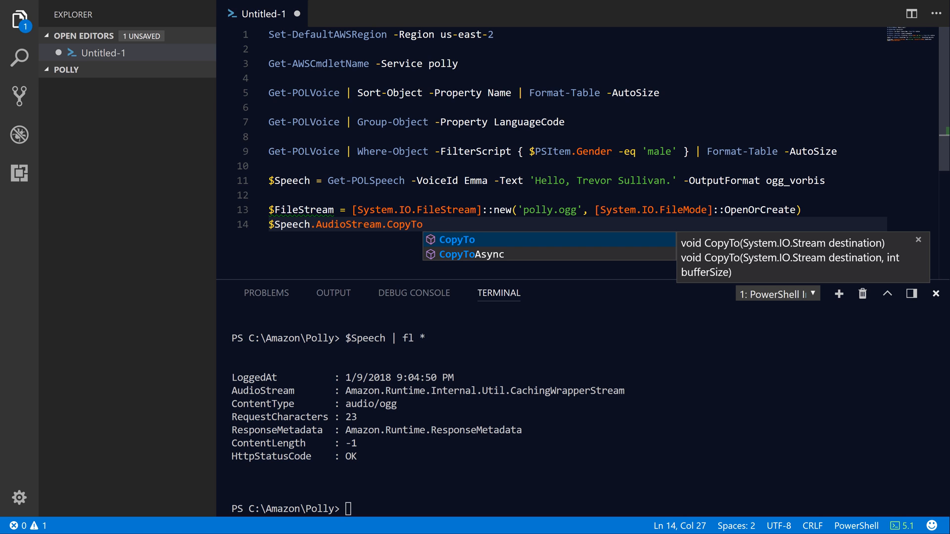
text(()
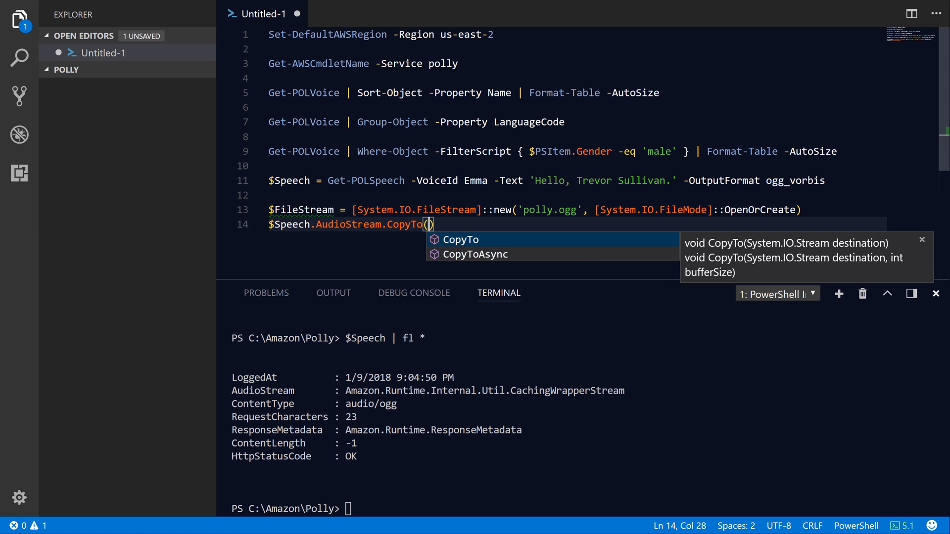
text($FileStream)
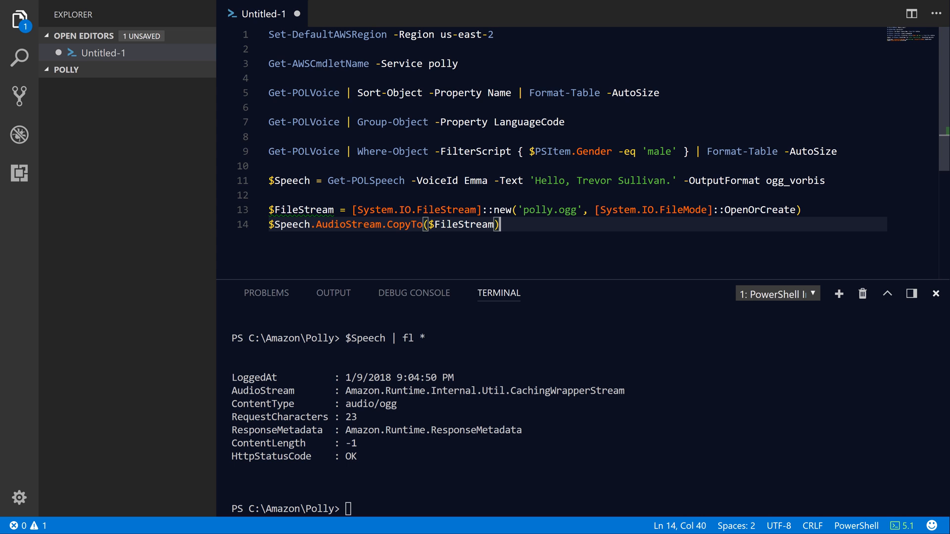
text($)
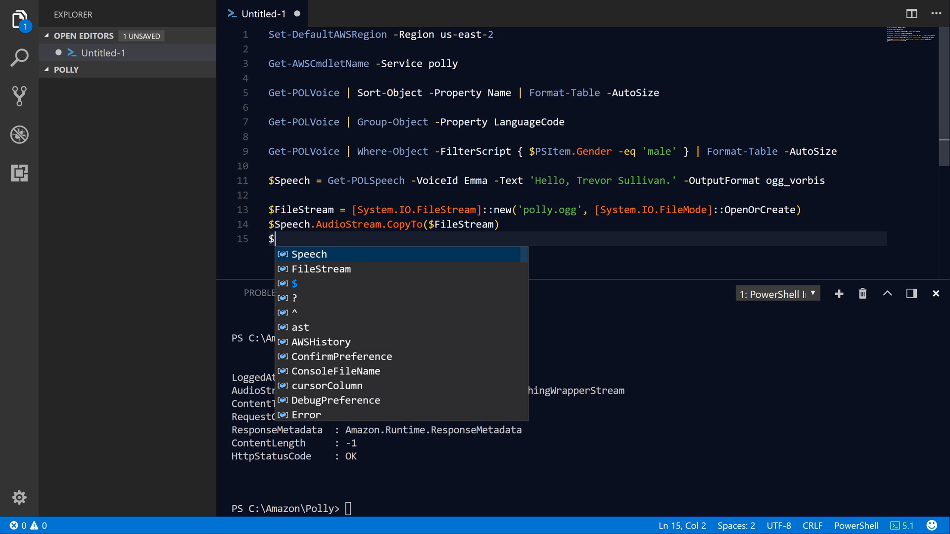
text(FileStream.Close()
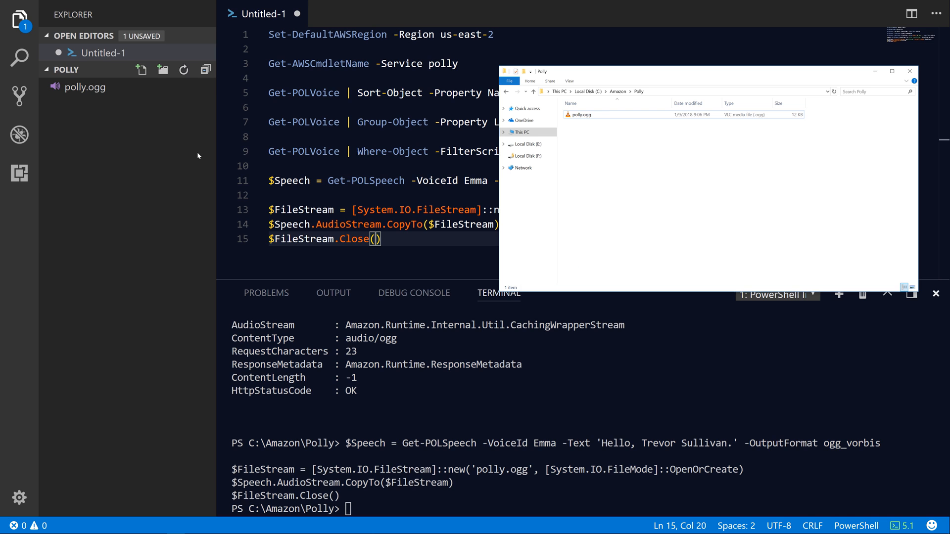
mouse_move(583, 114)
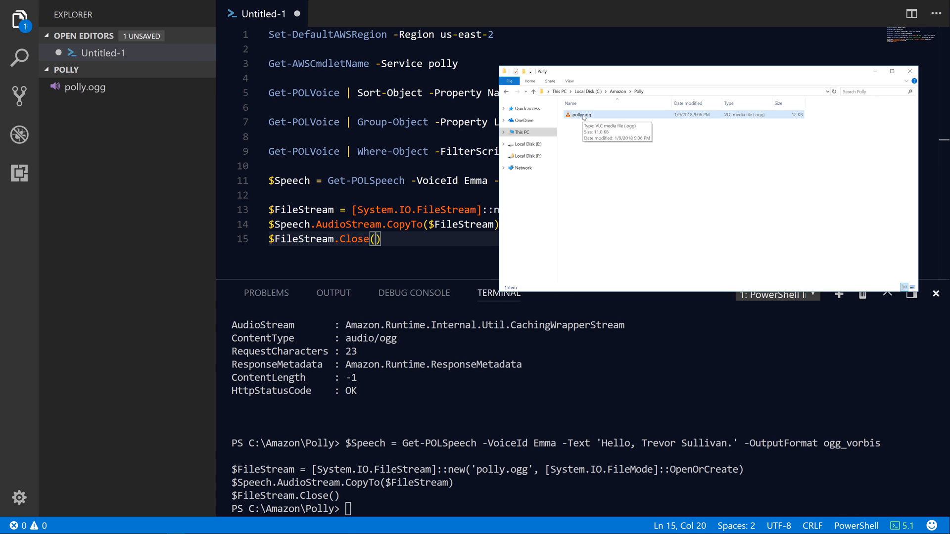
Play the generated polly.ogg from the C:\Amazon\Polly folder.
double_click(579, 115)
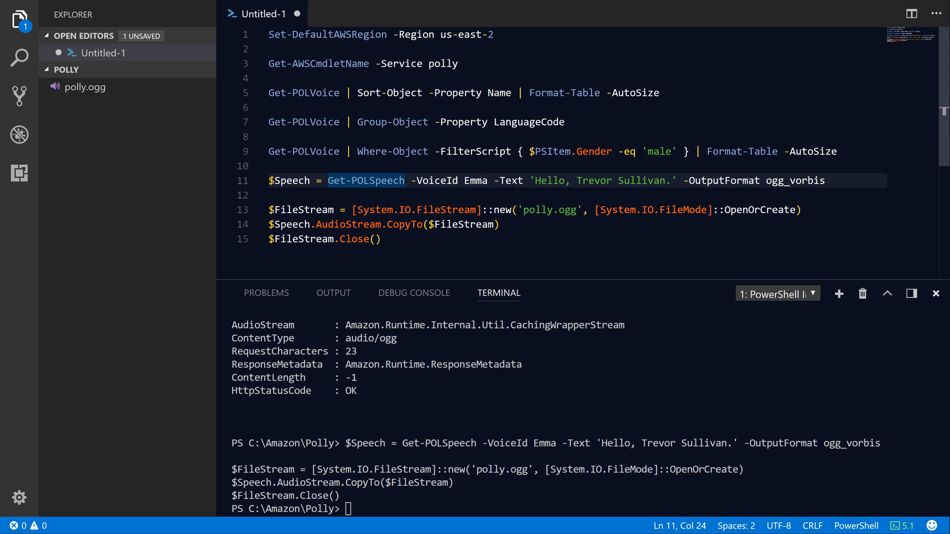
Begin adding a -TextType parameter at the end of the Get-POLSpeech line.
click(827, 180)
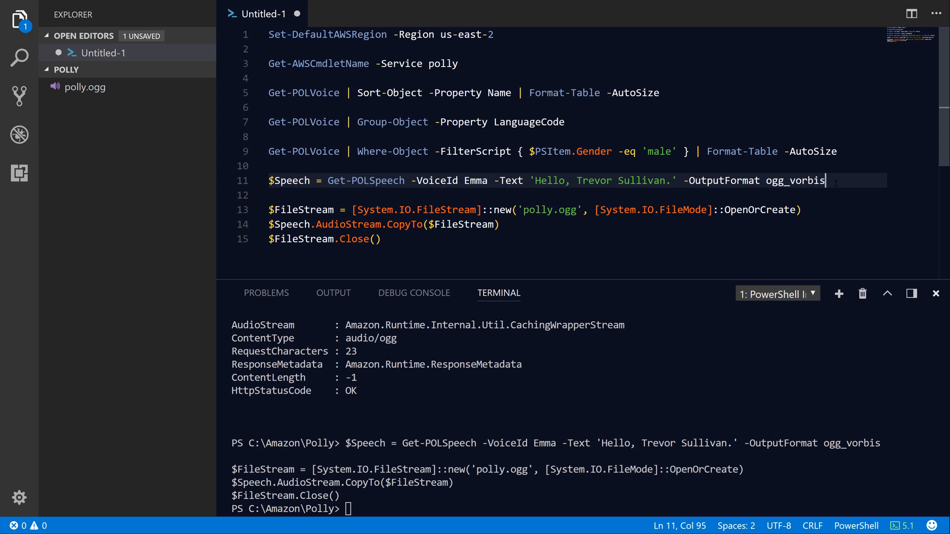
text(-te)
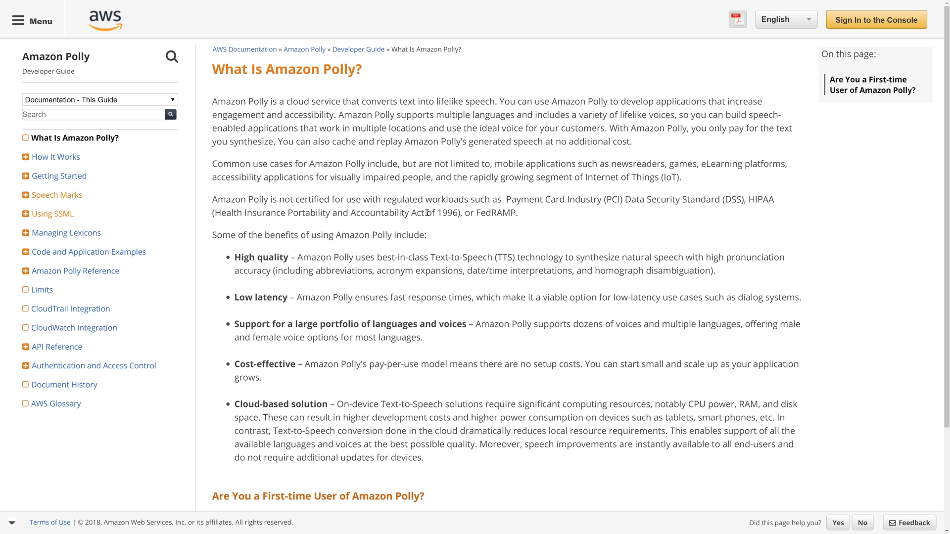
Review the prosody tag's volume, rate and pitch attributes on the SSML Tags reference page.
click(25, 214)
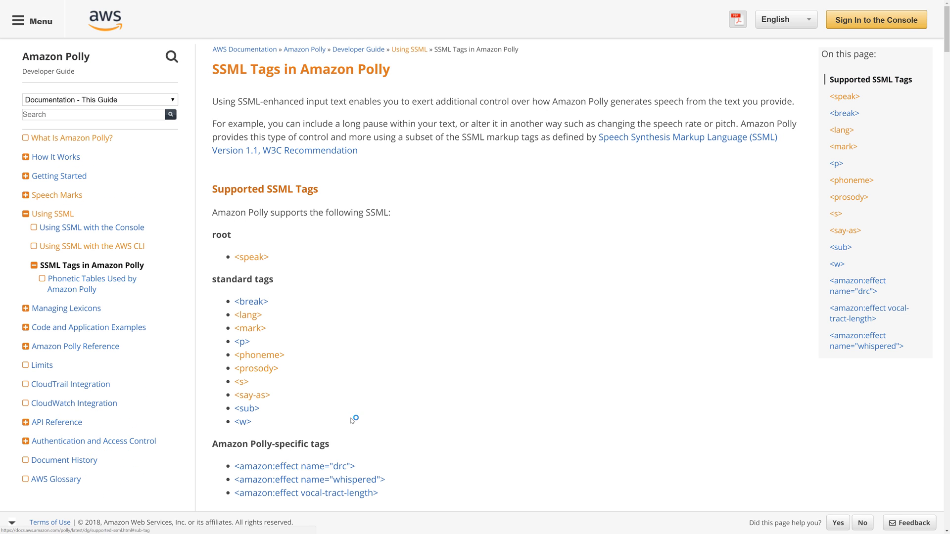
mouse_move(258, 354)
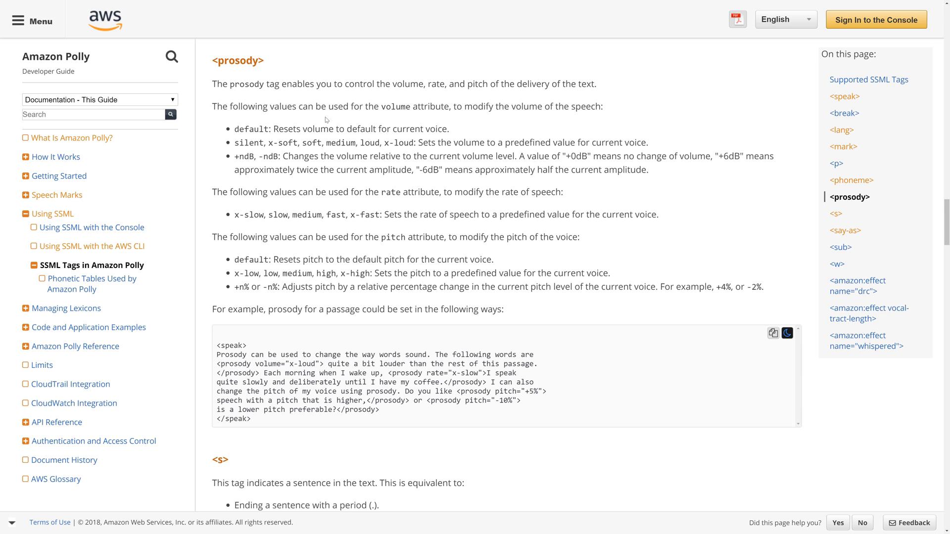
mouse_move(350, 227)
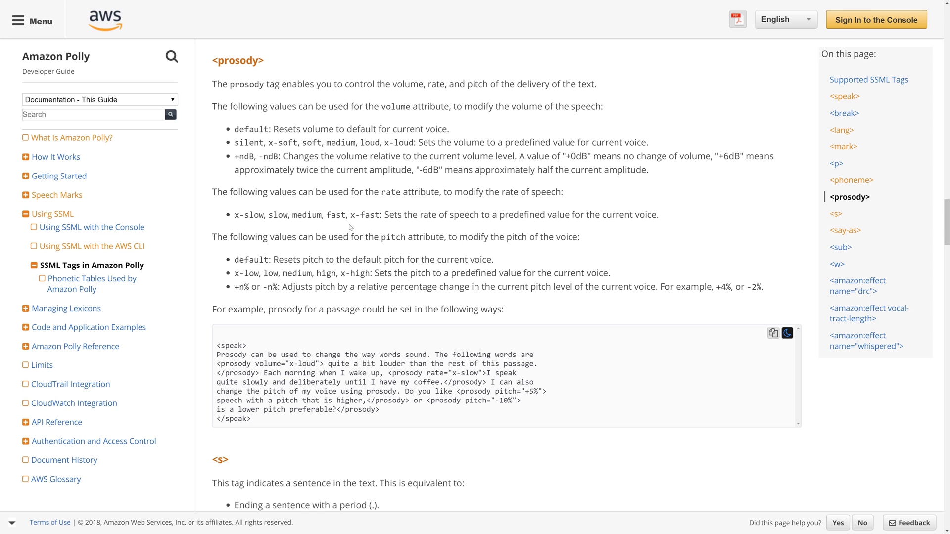
double_click(412, 215)
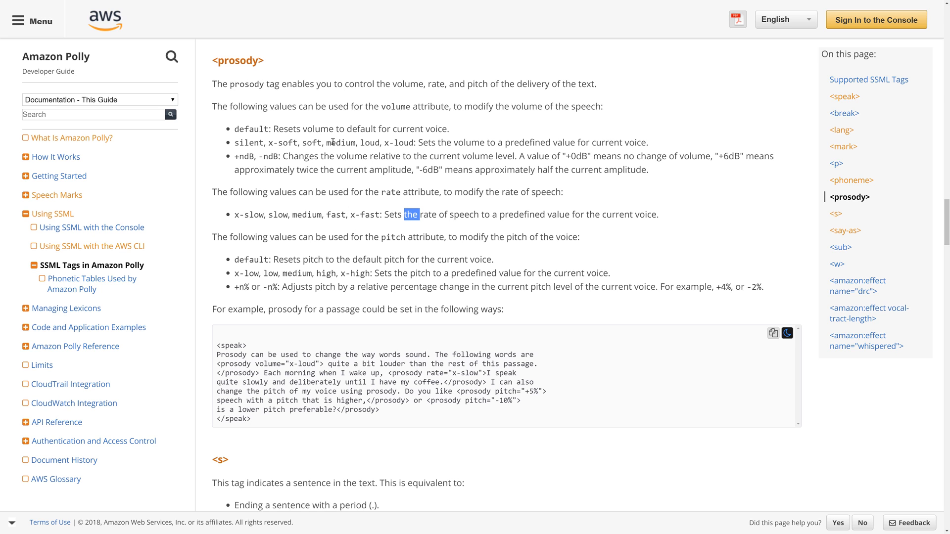
double_click(317, 128)
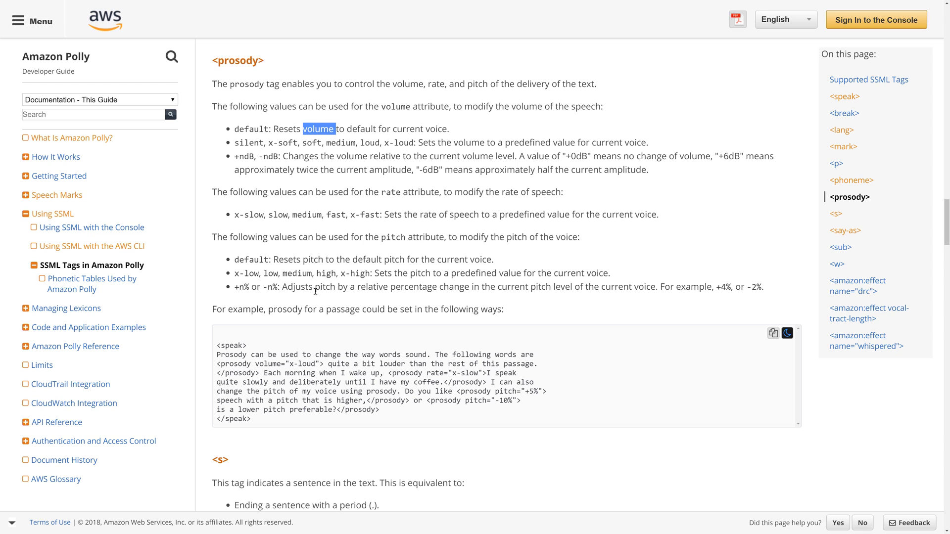
double_click(313, 259)
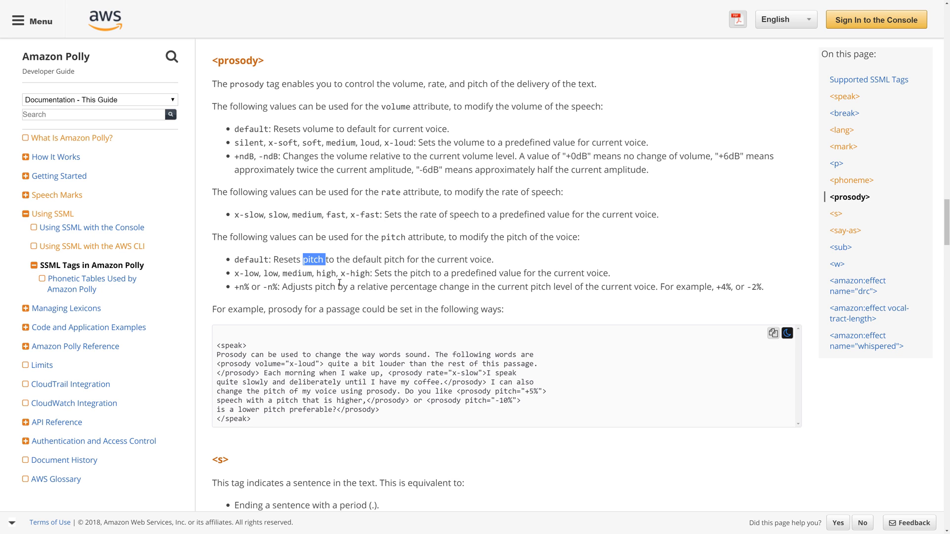
mouse_move(290, 227)
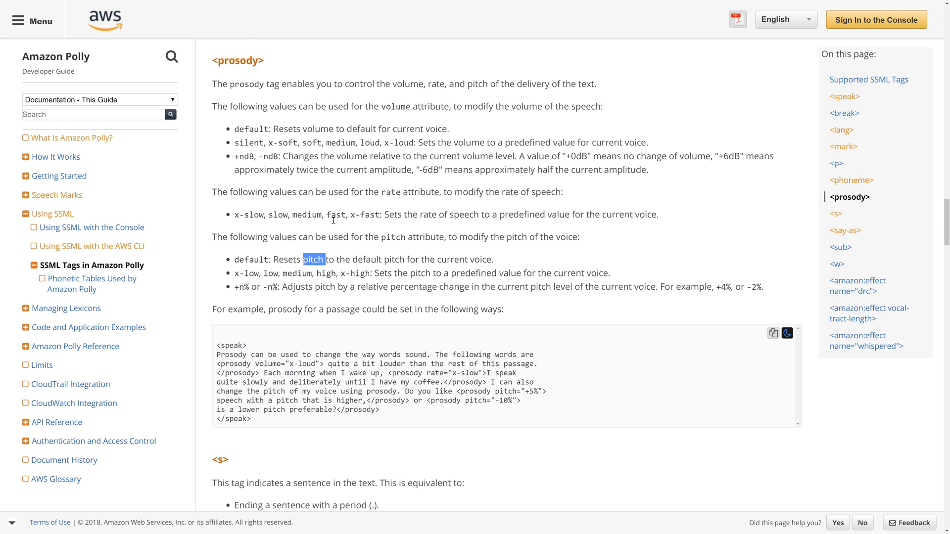
double_click(335, 215)
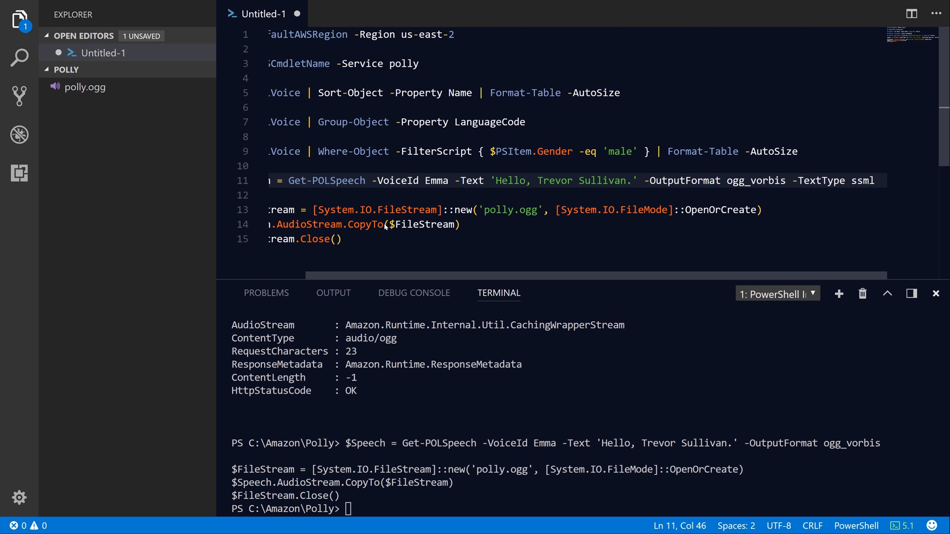
Wrap the greeting in <prosody rate = "x-fast">, add -TextType ssml, and select the synthesis lines to run.
text(<prosody ra>)
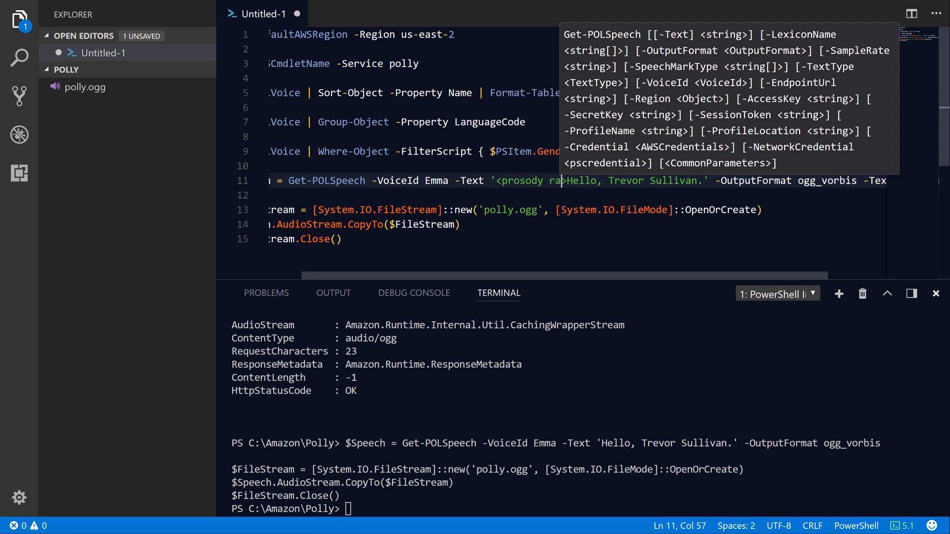
text(rate = "x-fast)
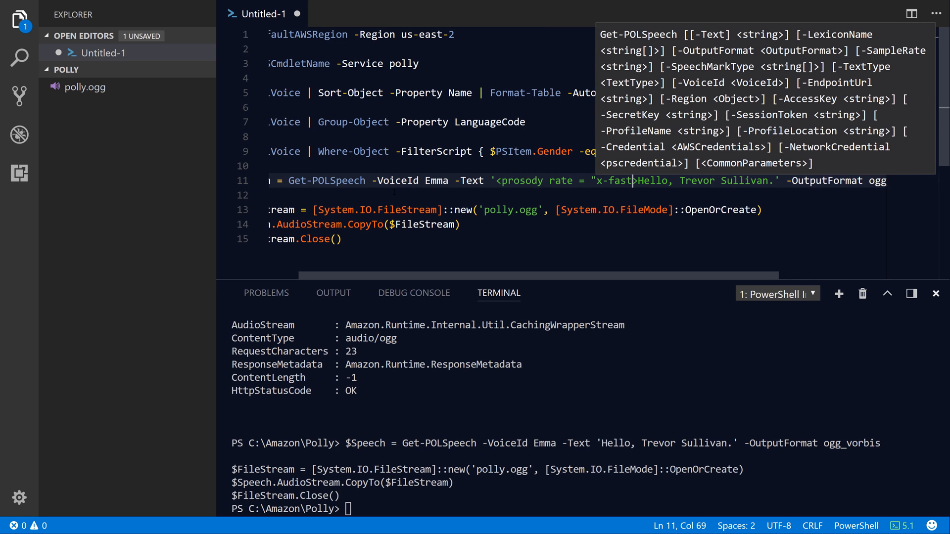
text(>)
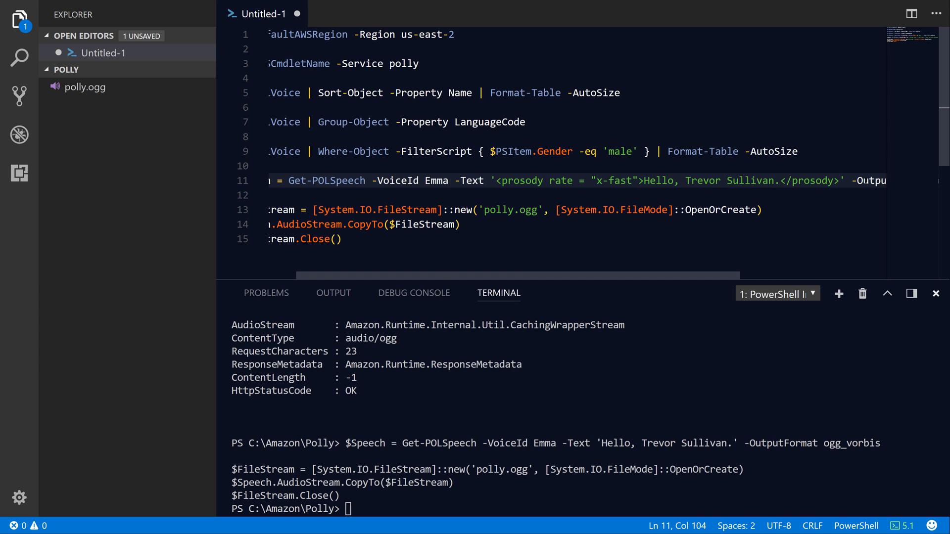
text(-TextType ssml)
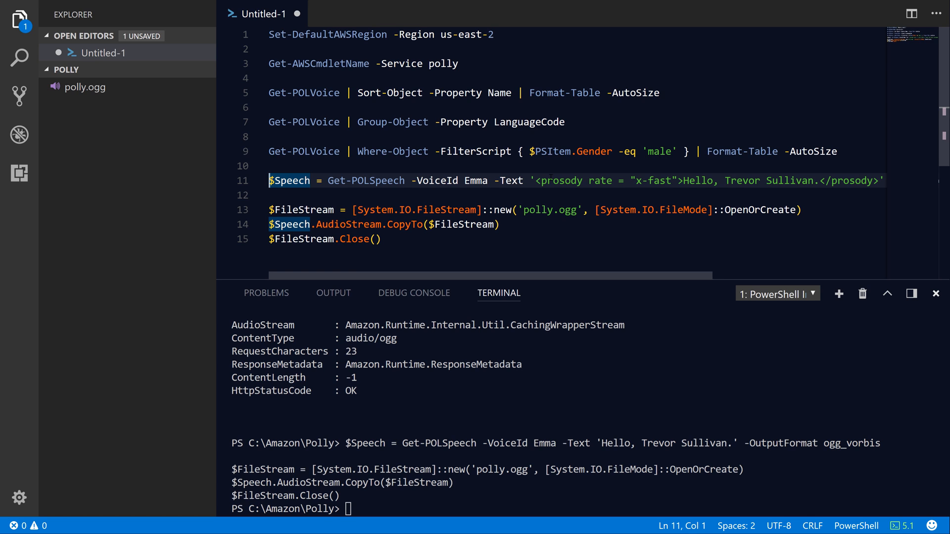
drag(269, 180, 269, 195)
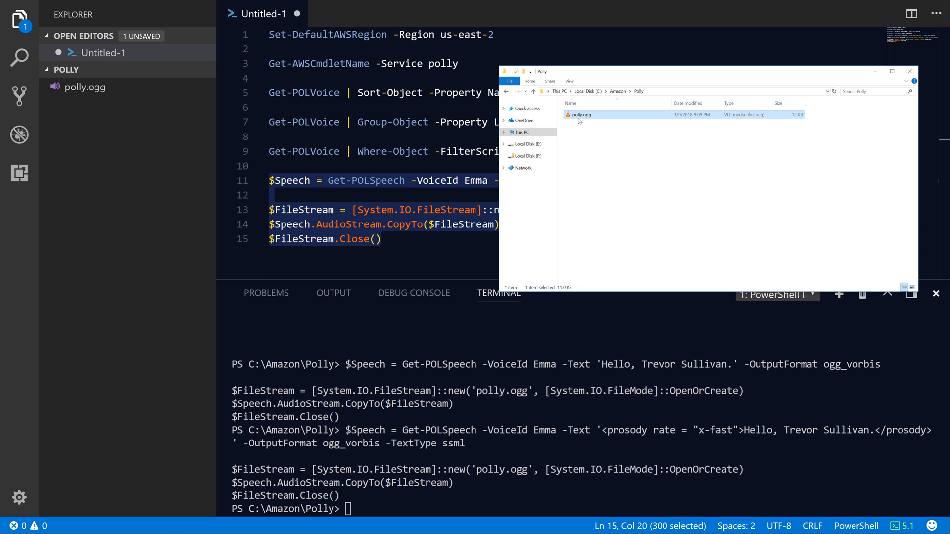
mouse_move(583, 117)
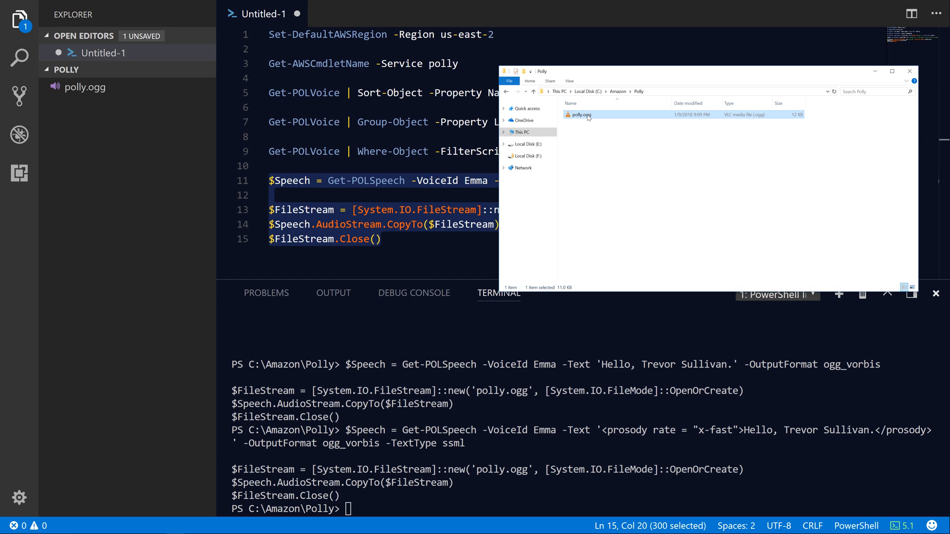
Play the regenerated polly.ogg, then return to the Polly documentation.
double_click(580, 115)
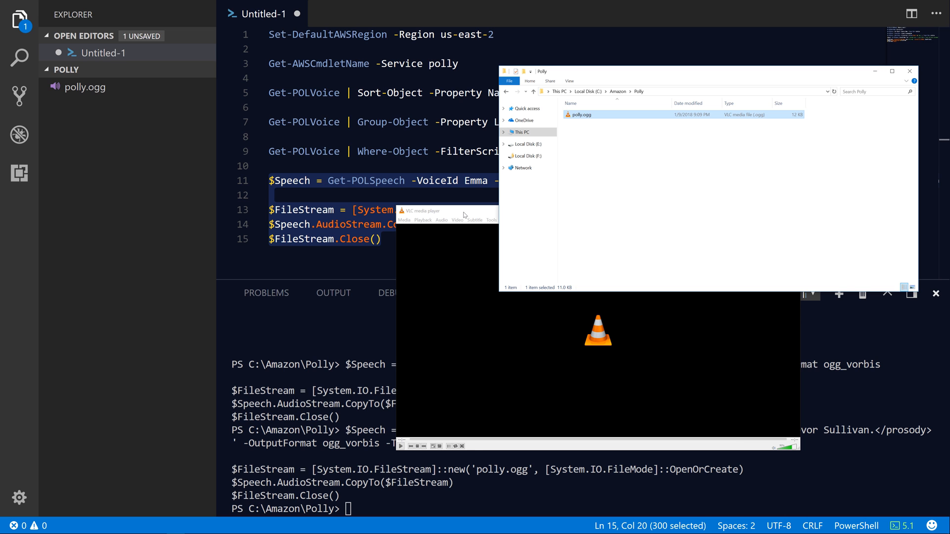
key(alt+tab)
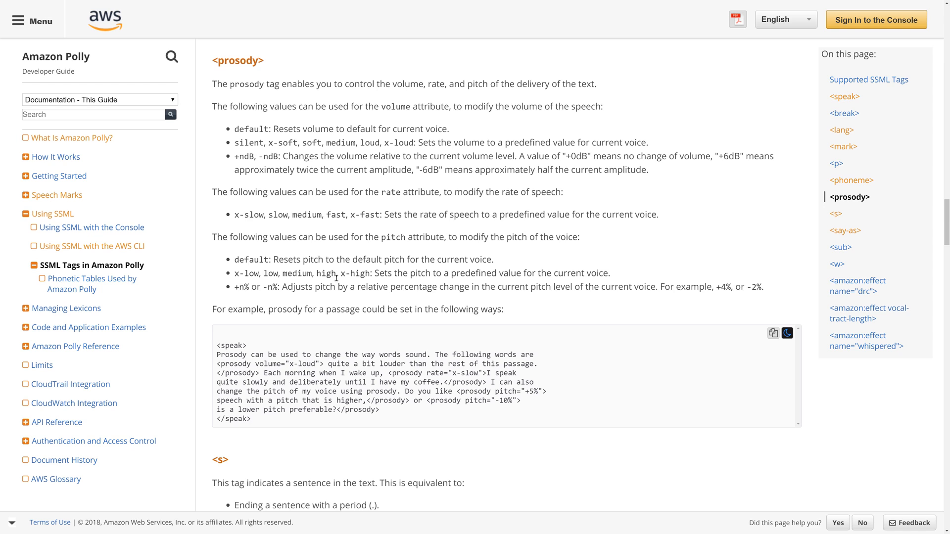
Read the say-as section's interpret-as values, date formats and the sub tag example.
double_click(237, 60)
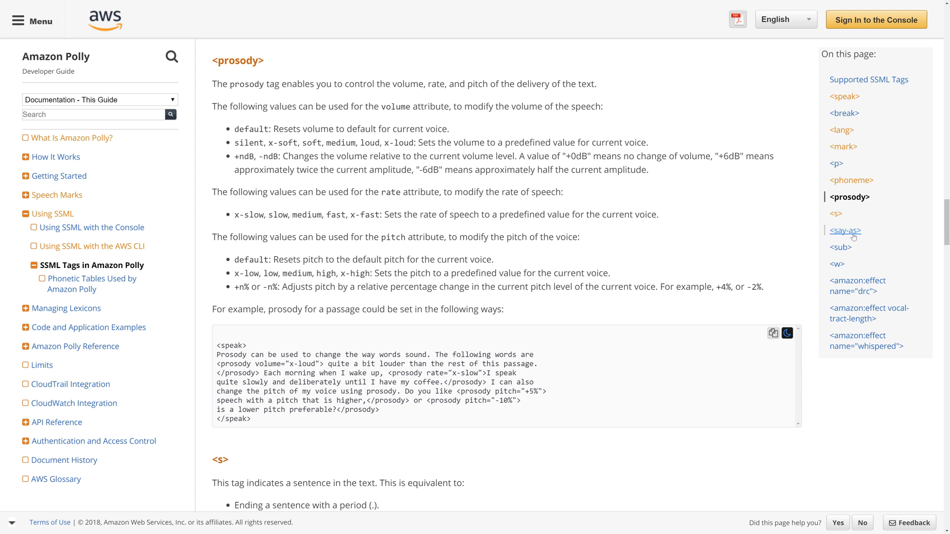
click(844, 230)
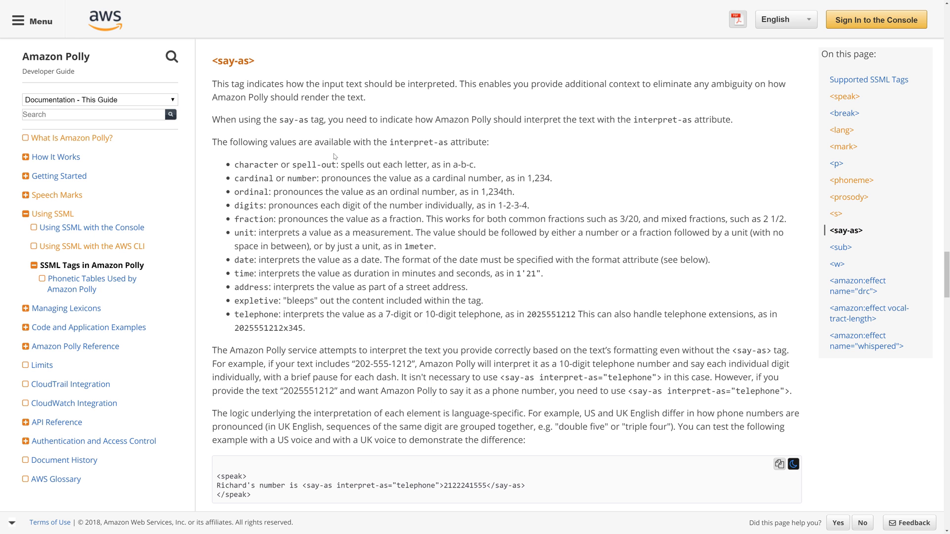
scroll(down, 3)
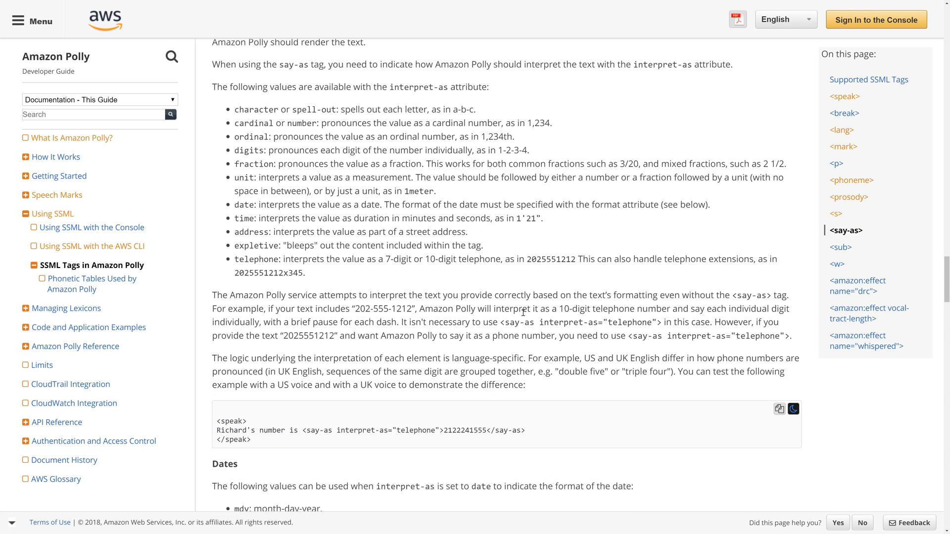
scroll(down, 3)
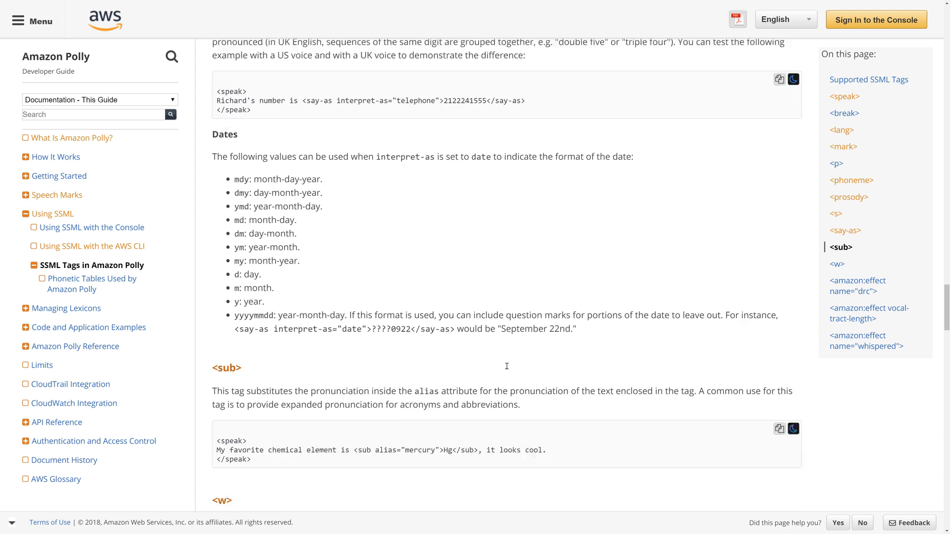
scroll(down, 3)
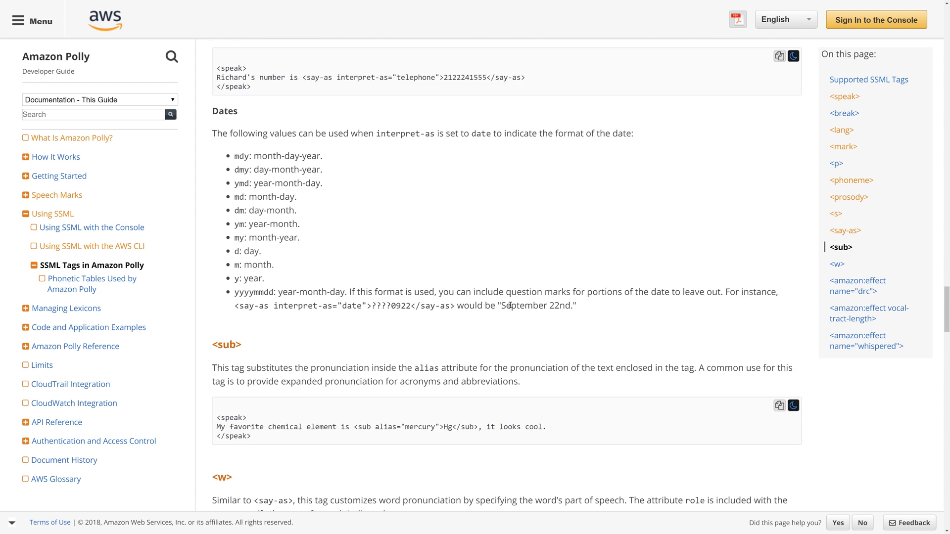
drag(505, 306, 564, 305)
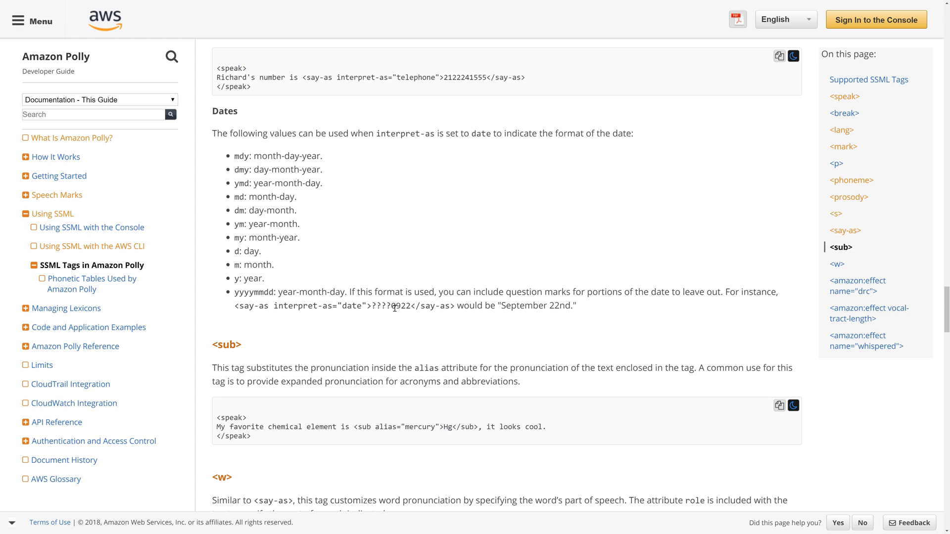
mouse_move(640, 191)
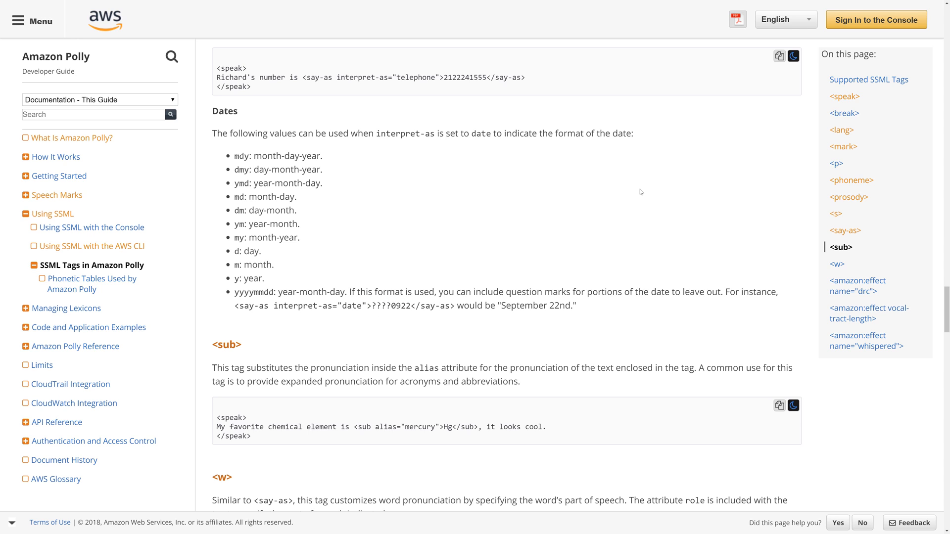
mouse_move(577, 220)
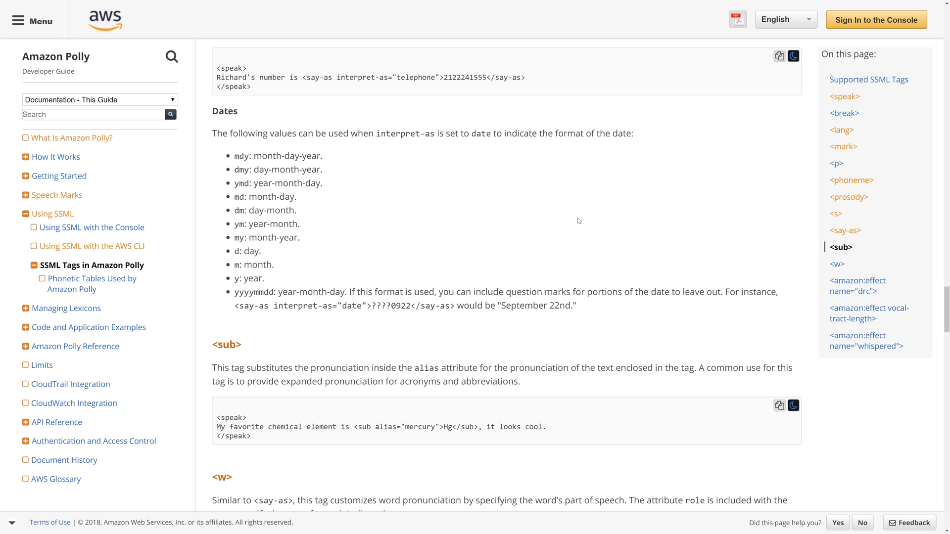
key(alt+tab)
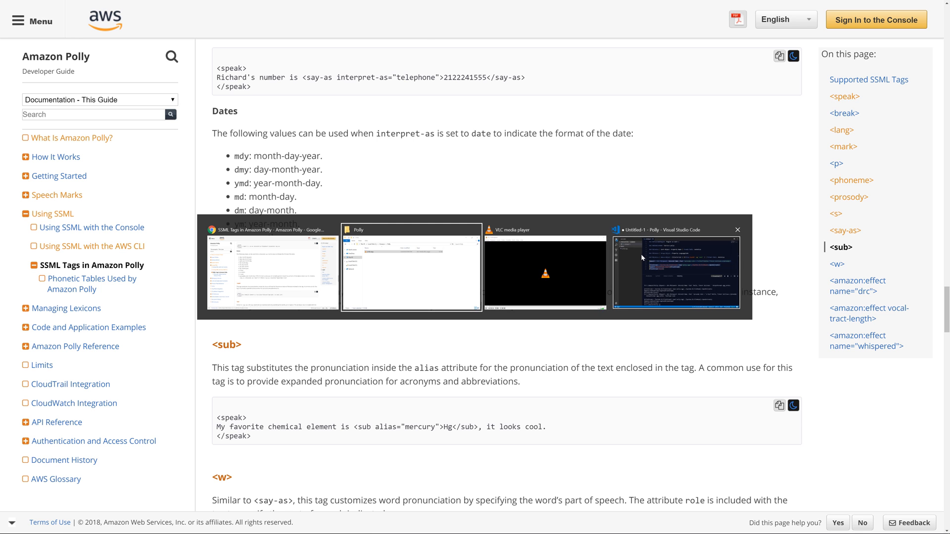